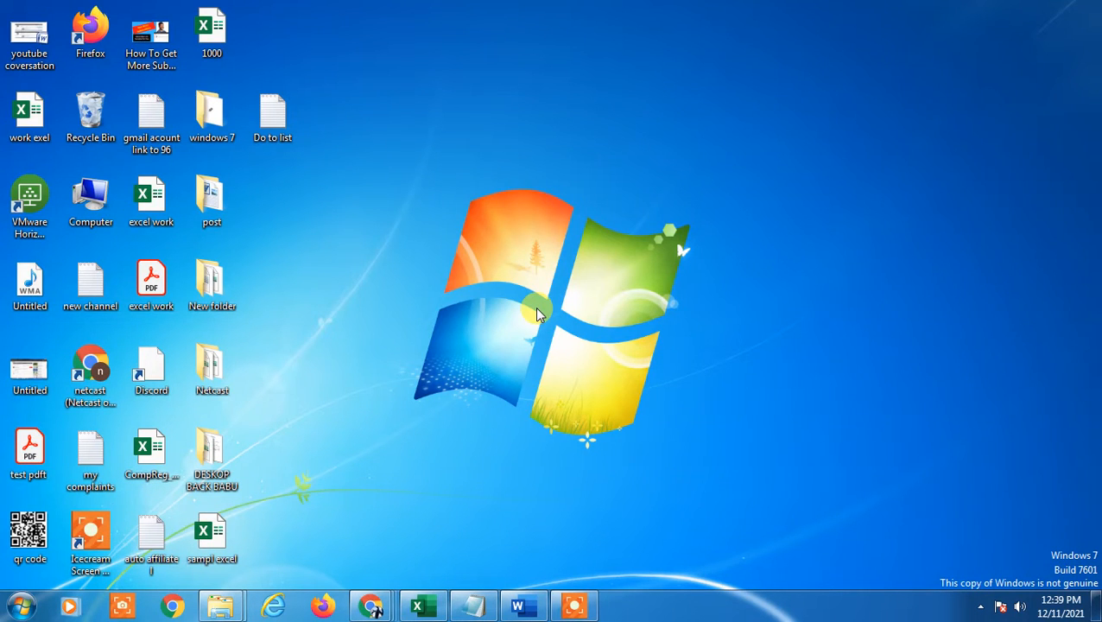
{"action": "mouse_move", "coordinate": [591, 280]}
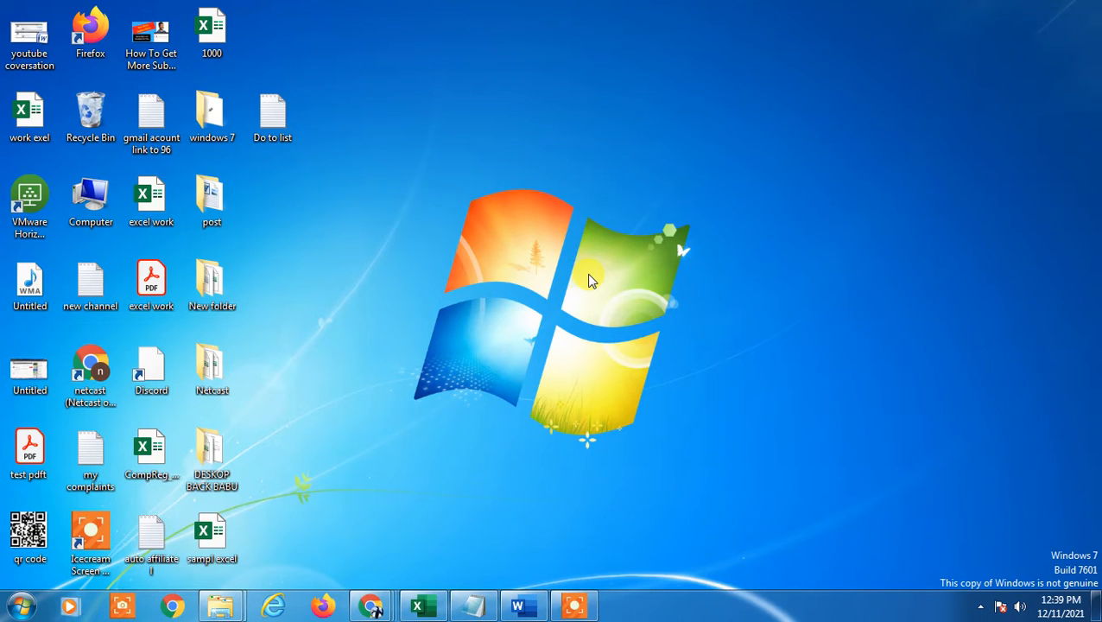
{"action": "mouse_move", "coordinate": [666, 164]}
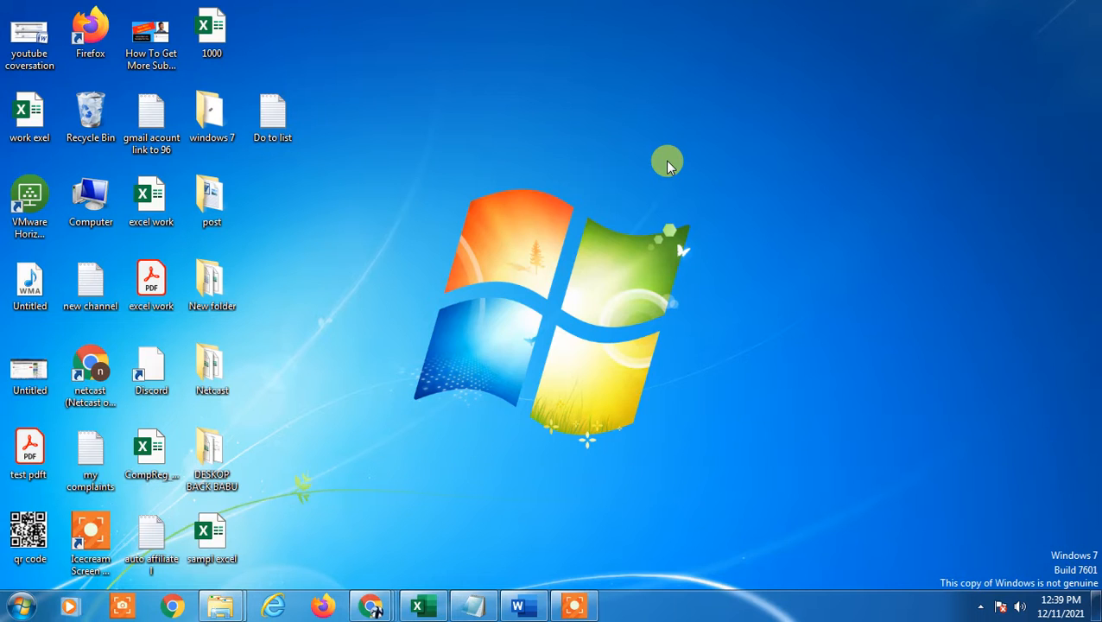
{"action": "mouse_move", "coordinate": [579, 119]}
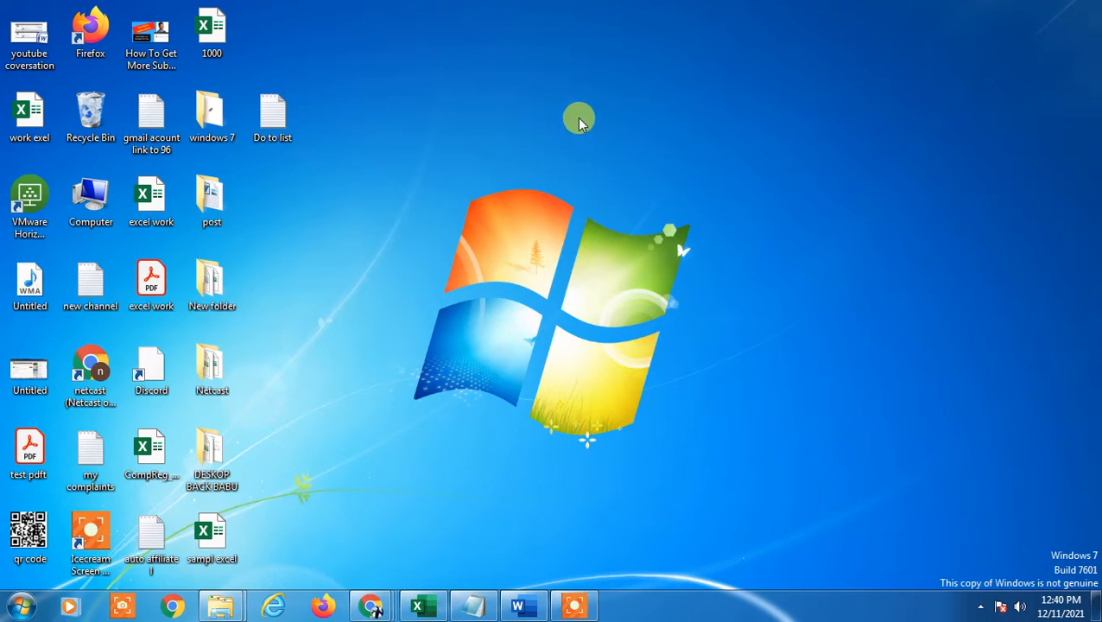
{"action": "mouse_move", "coordinate": [626, 324]}
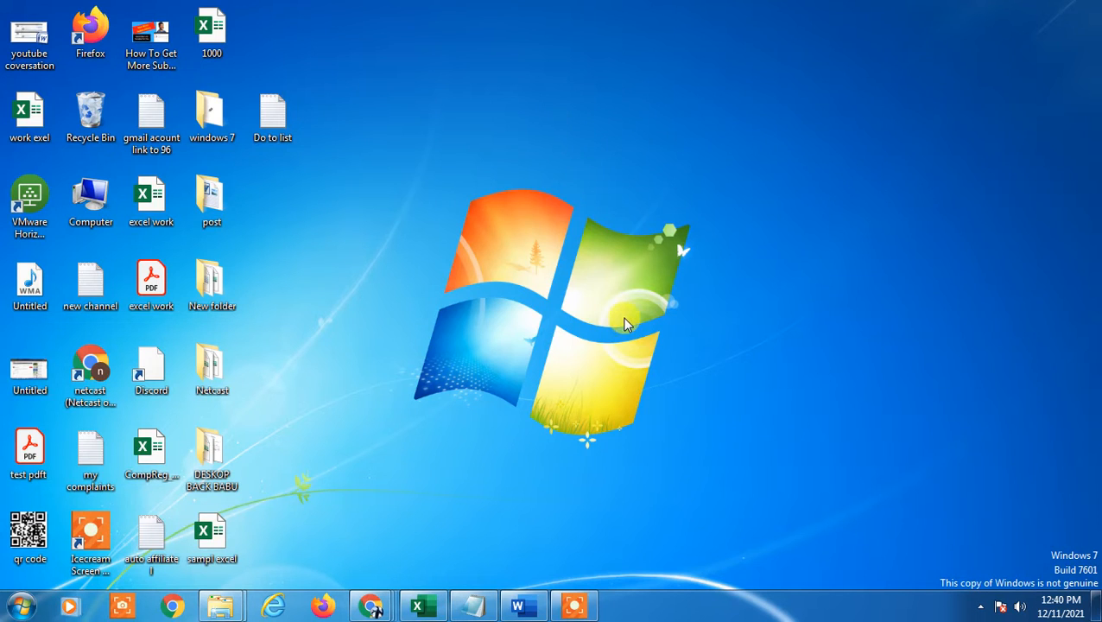
{"action": "mouse_move", "coordinate": [604, 330]}
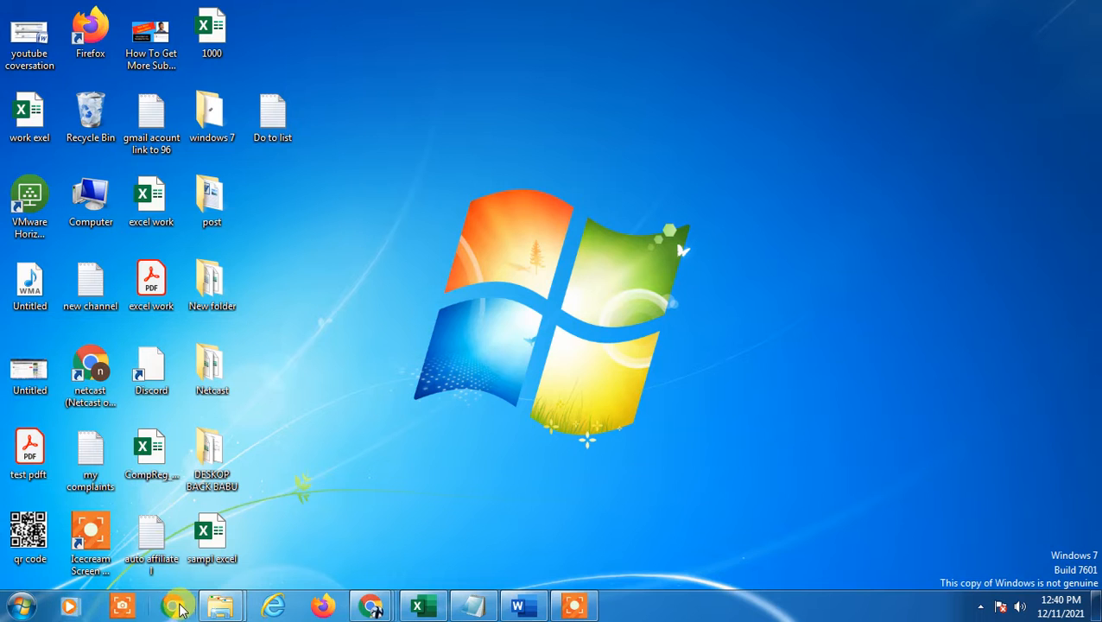
{"action": "right_click", "coordinate": [699, 177]}
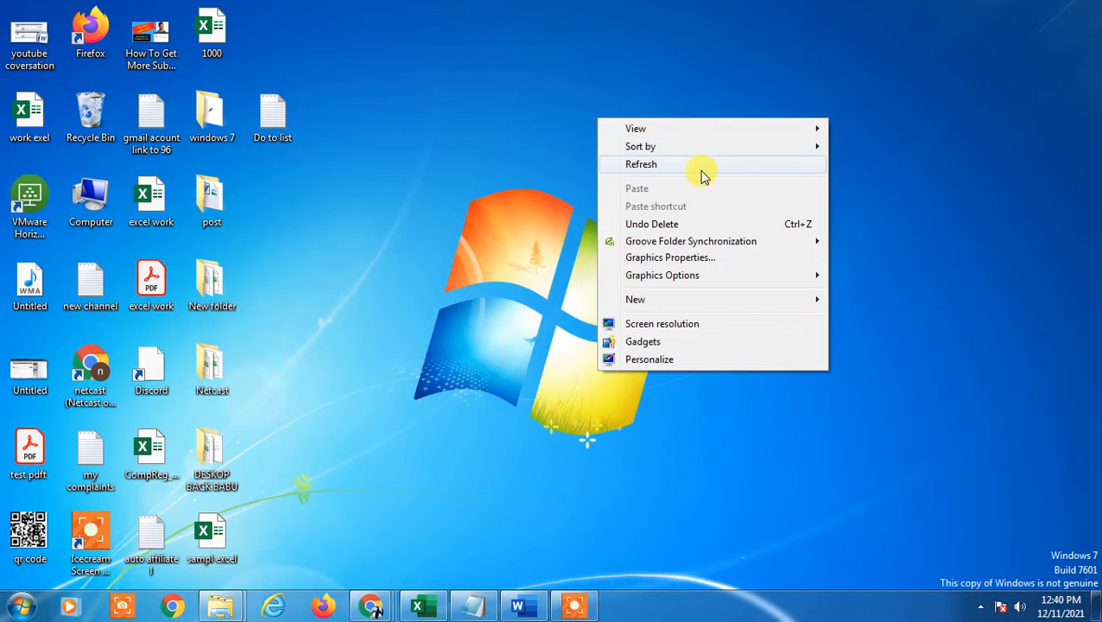
{"action": "left_click", "coordinate": [641, 164]}
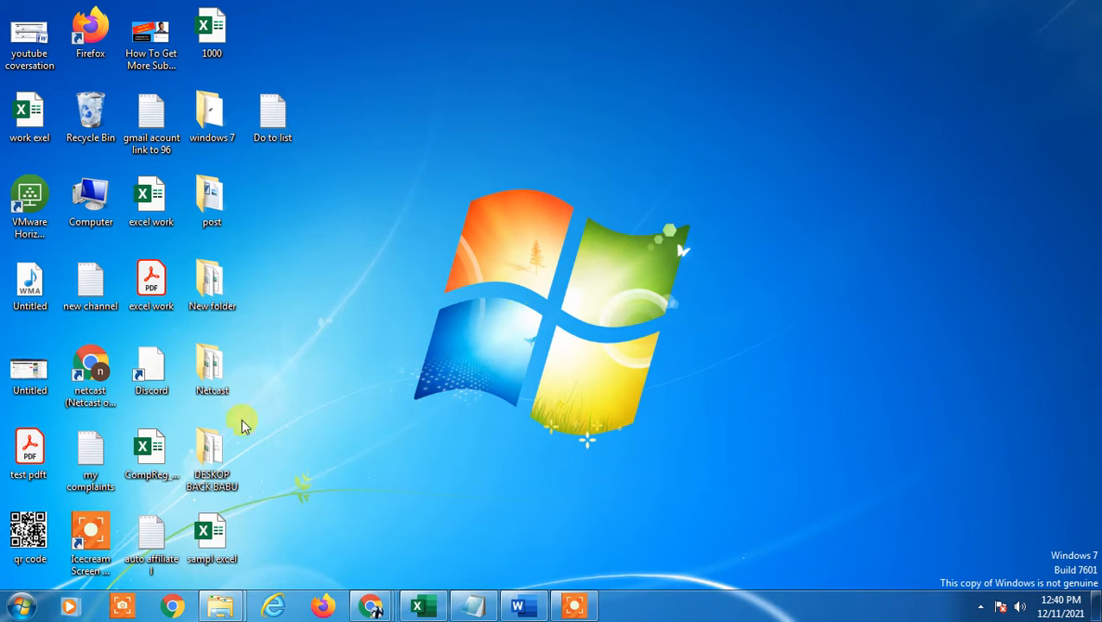
{"action": "mouse_move", "coordinate": [611, 45]}
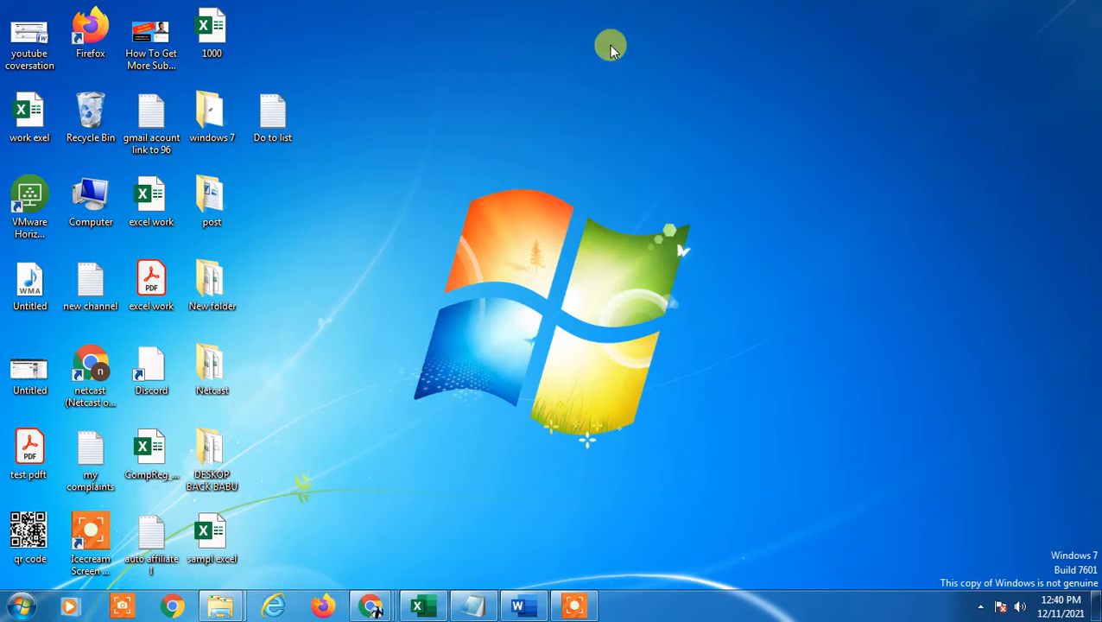
{"action": "mouse_move", "coordinate": [643, 93]}
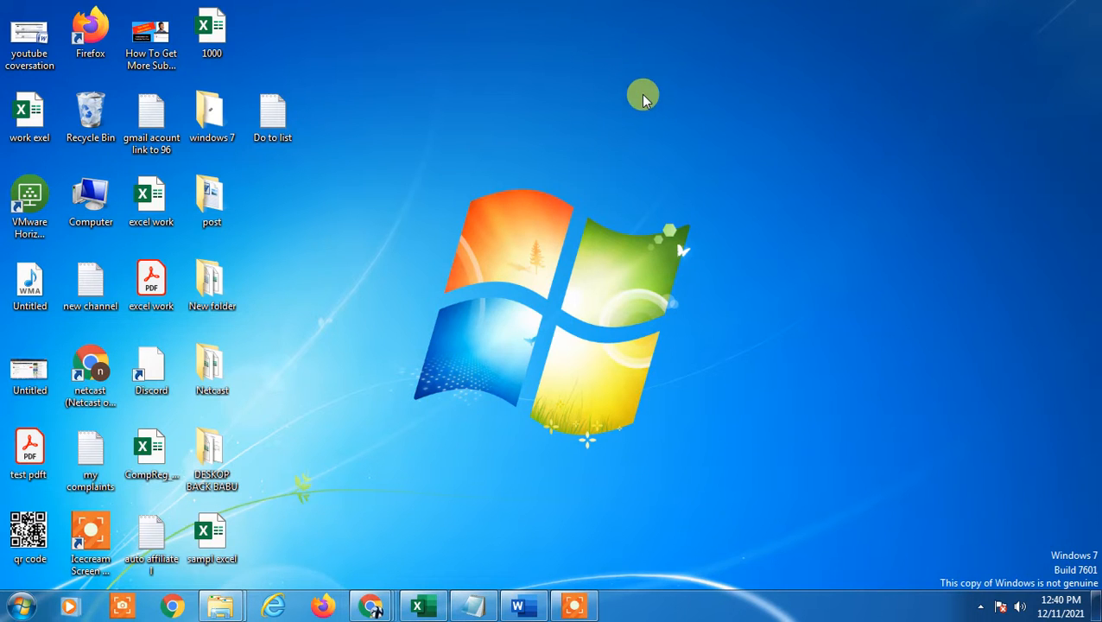
{"action": "mouse_move", "coordinate": [678, 159]}
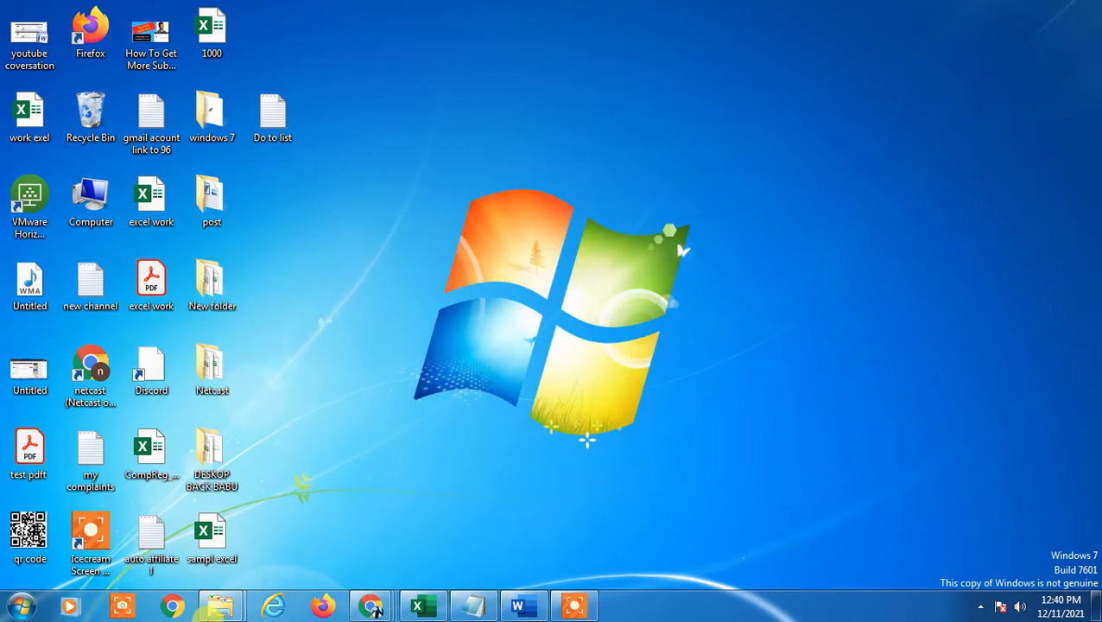
{"action": "mouse_move", "coordinate": [625, 298]}
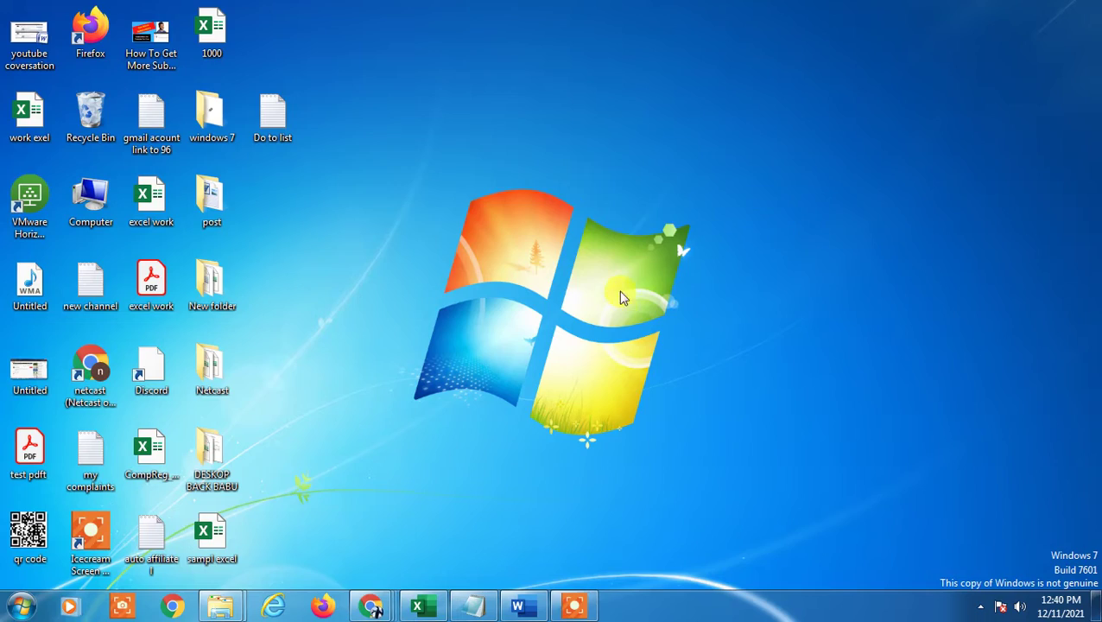
{"action": "left_click", "coordinate": [371, 604]}
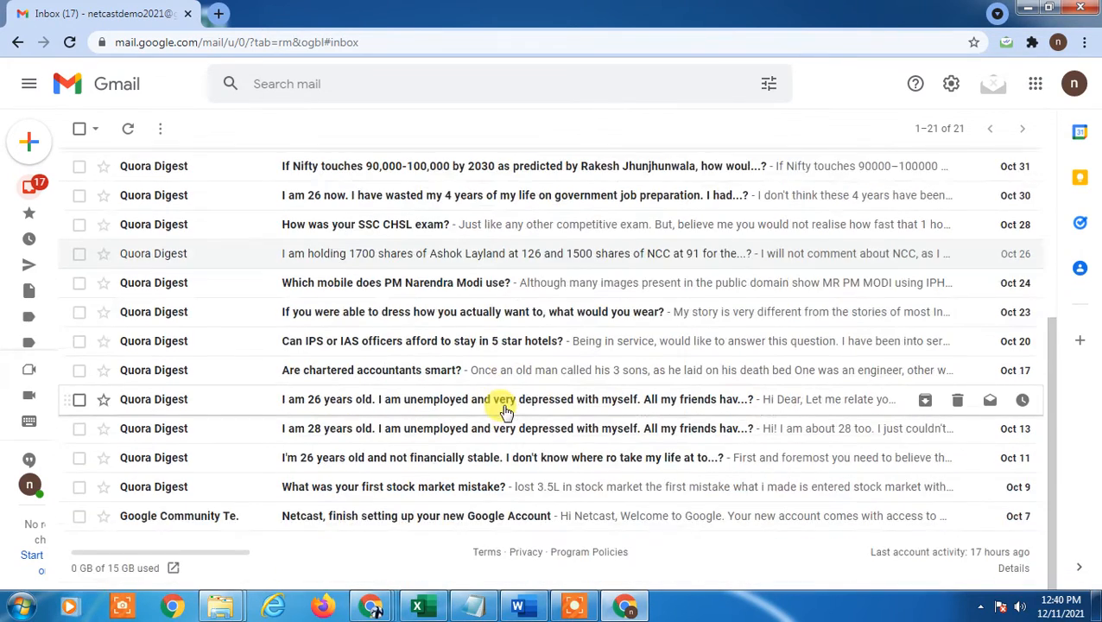
{"action": "left_click", "coordinate": [1074, 83]}
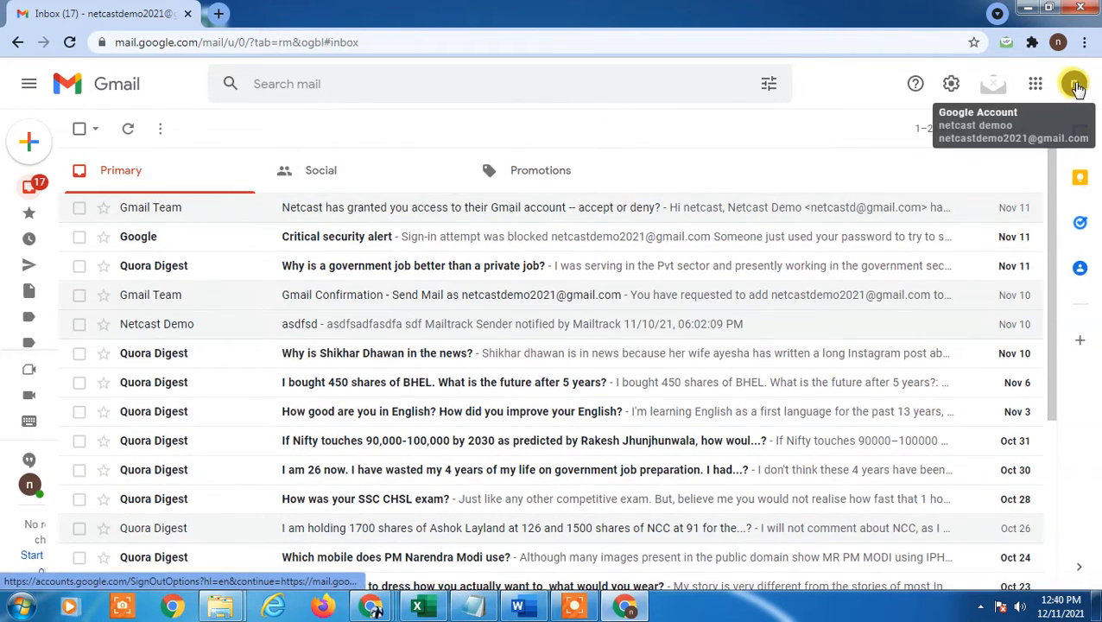
{"action": "left_click", "coordinate": [1074, 83]}
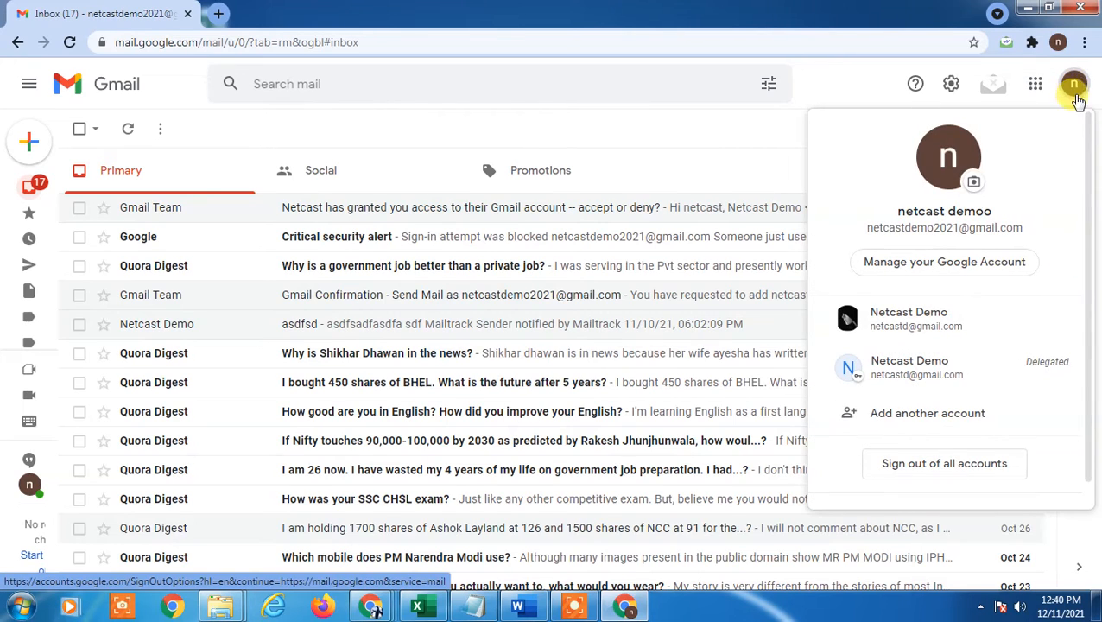
{"action": "mouse_move", "coordinate": [1071, 79]}
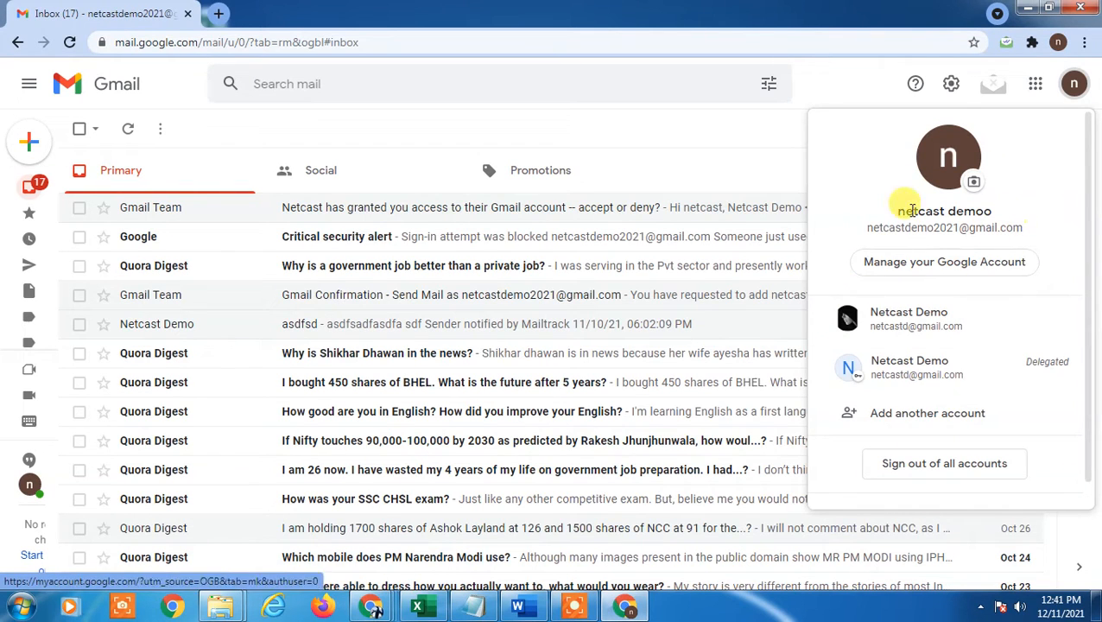
{"action": "mouse_move", "coordinate": [918, 196]}
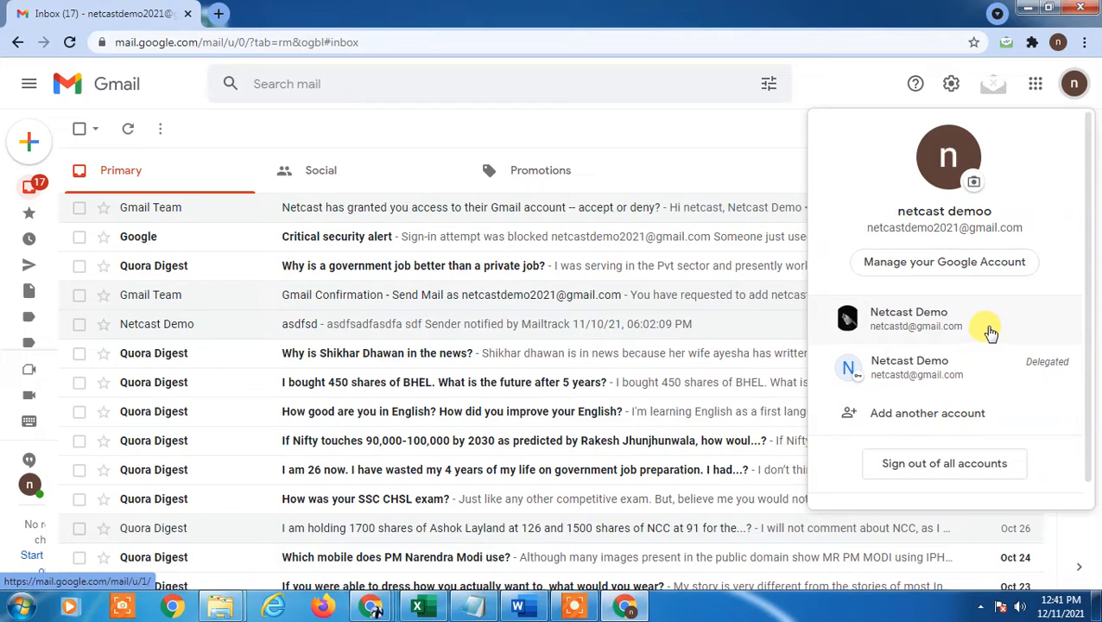
{"action": "mouse_move", "coordinate": [872, 333]}
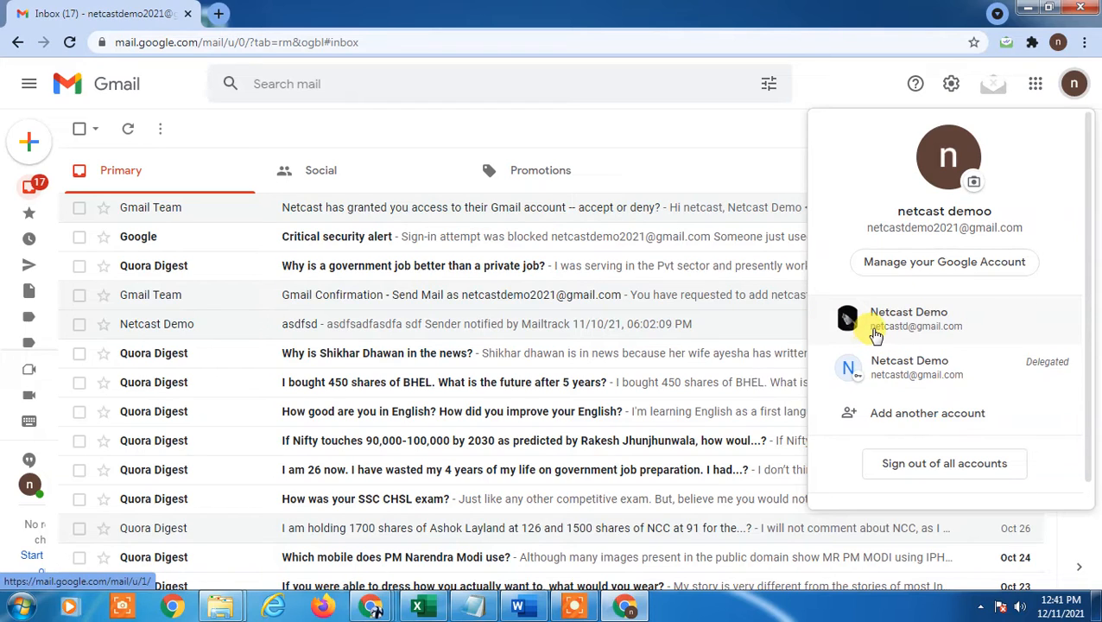
{"action": "mouse_move", "coordinate": [864, 332]}
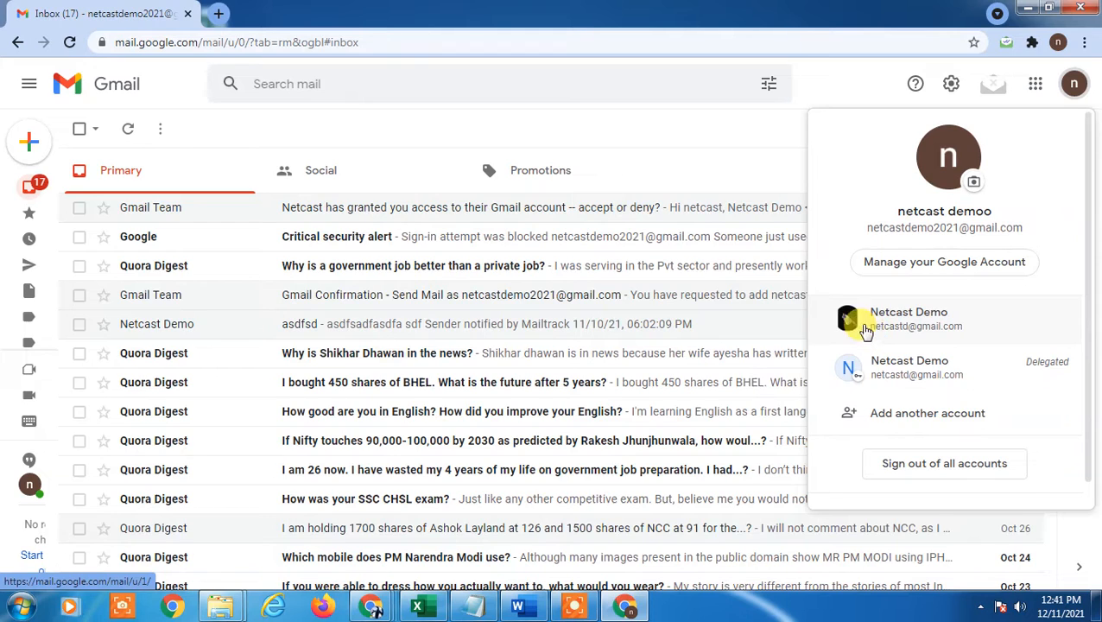
{"action": "mouse_move", "coordinate": [848, 318]}
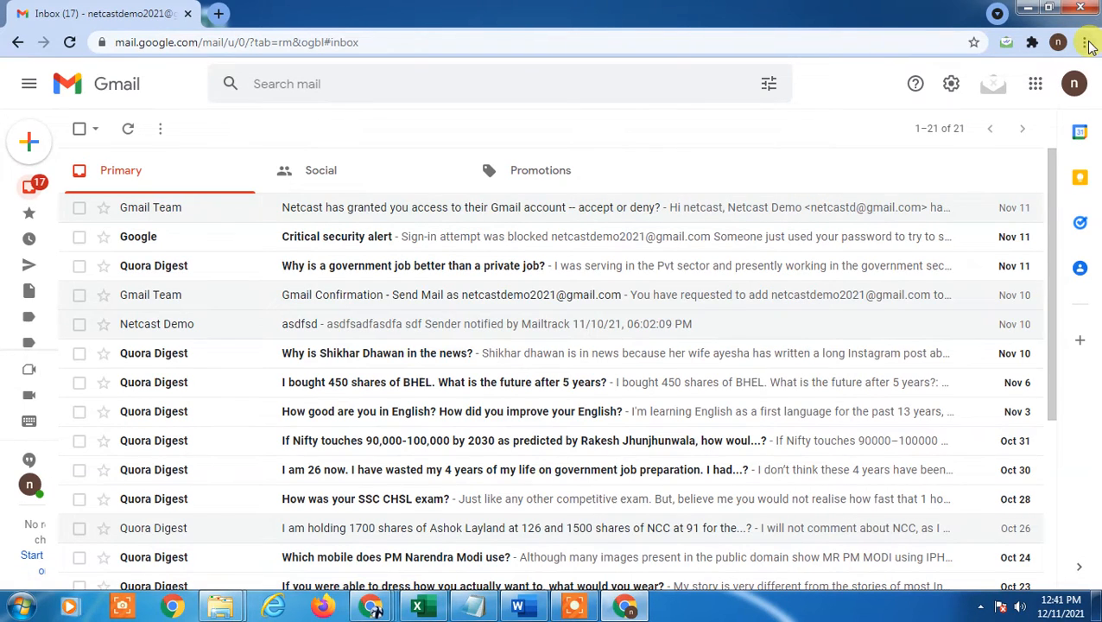
{"action": "mouse_move", "coordinate": [826, 118]}
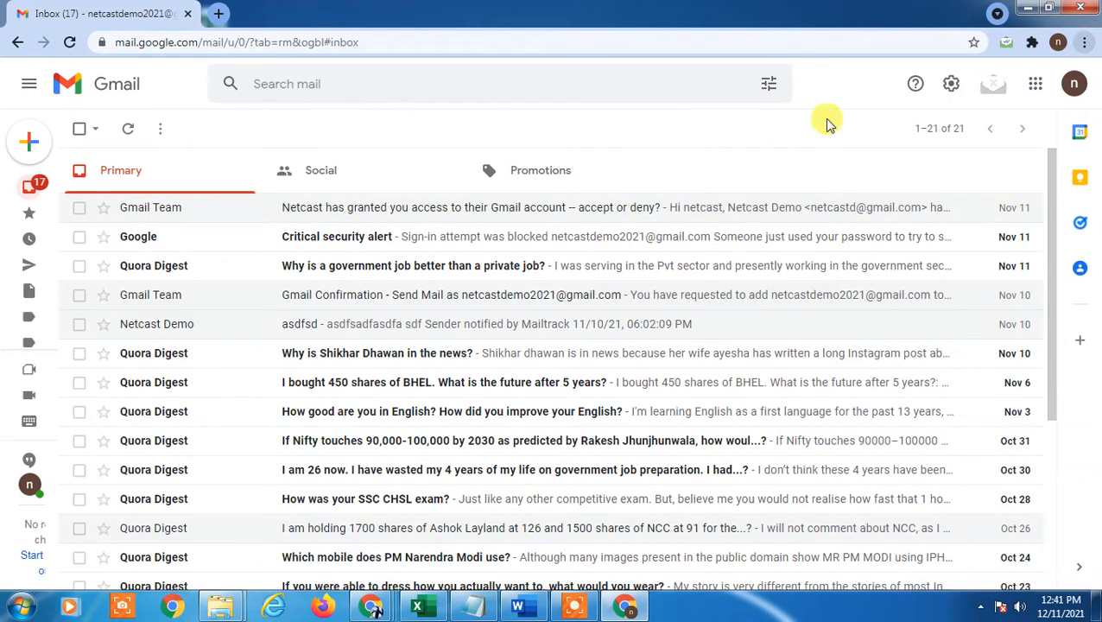
{"action": "mouse_move", "coordinate": [1058, 41]}
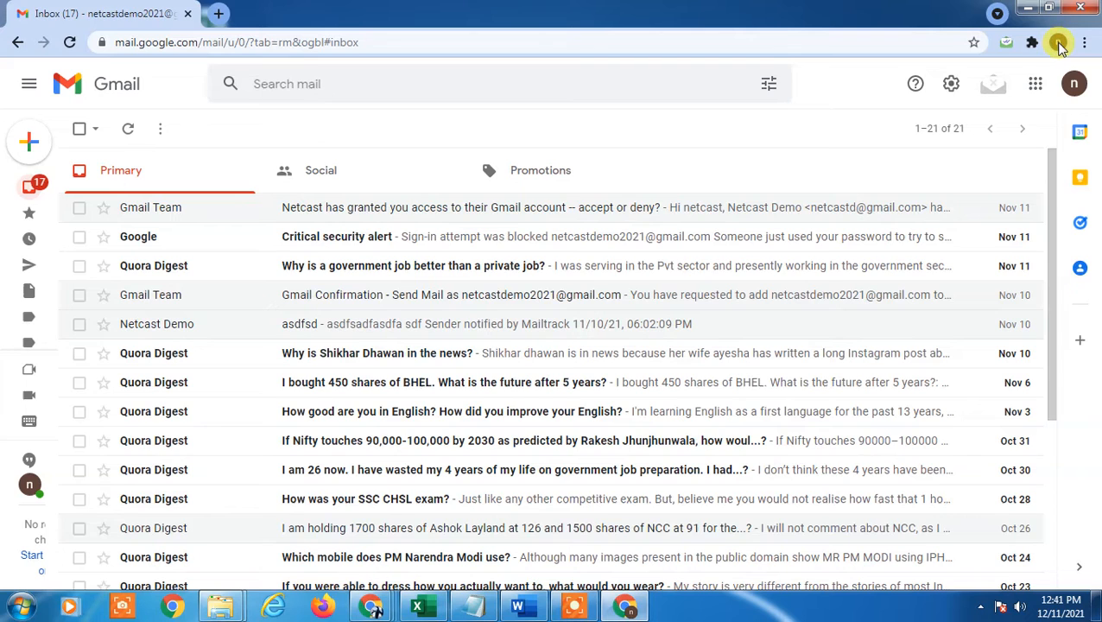
{"action": "left_click", "coordinate": [1074, 43]}
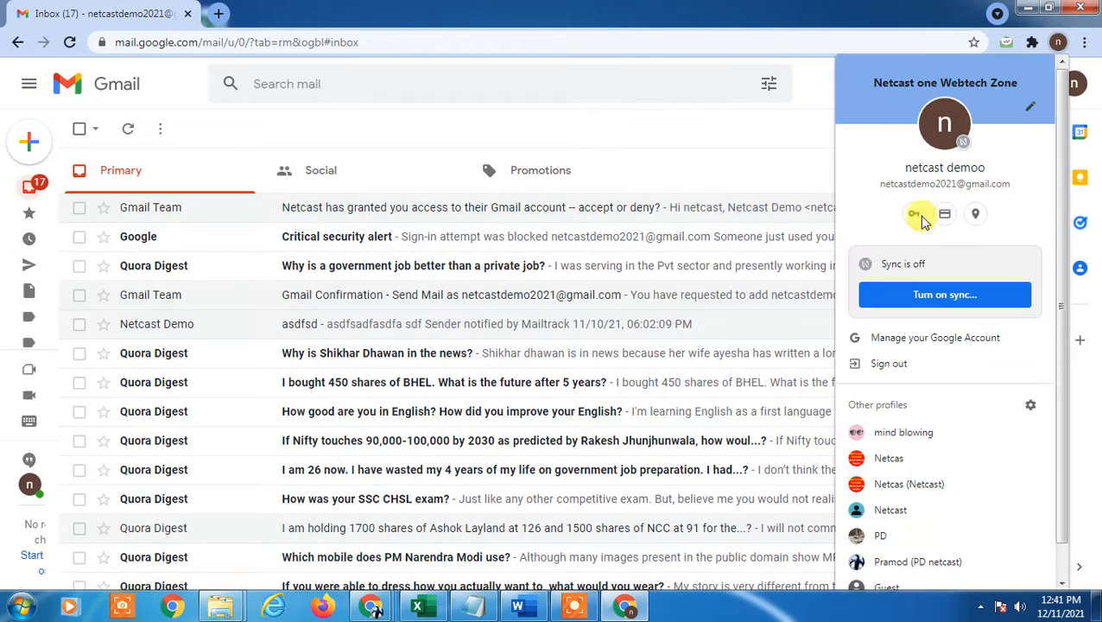
{"action": "scroll", "scroll_direction": "down", "scroll_amount": 3}
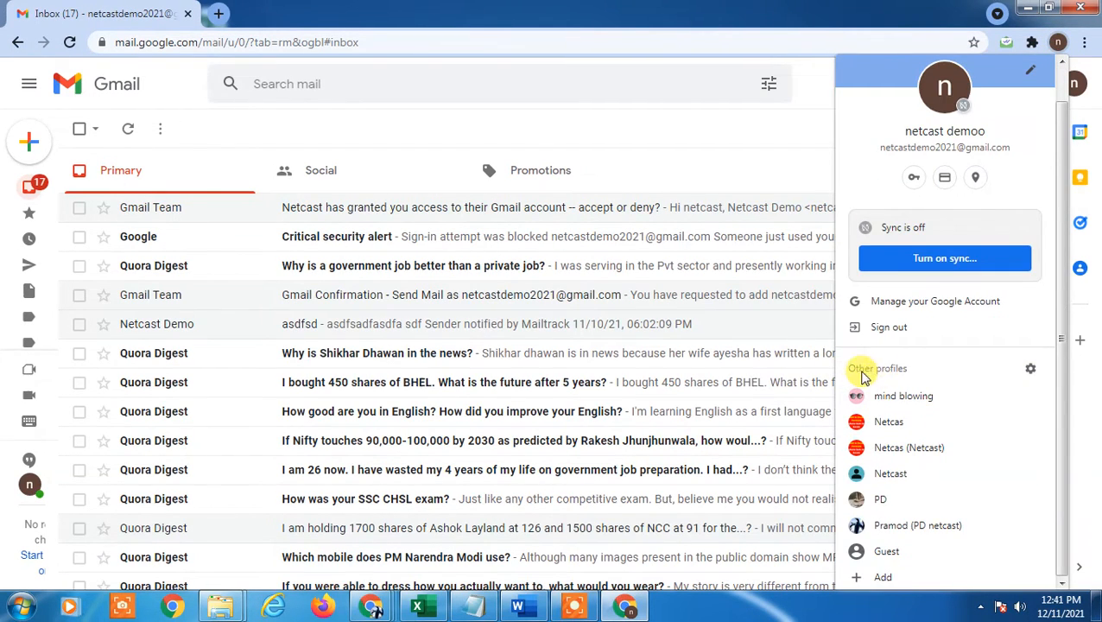
{"action": "mouse_move", "coordinate": [1034, 377]}
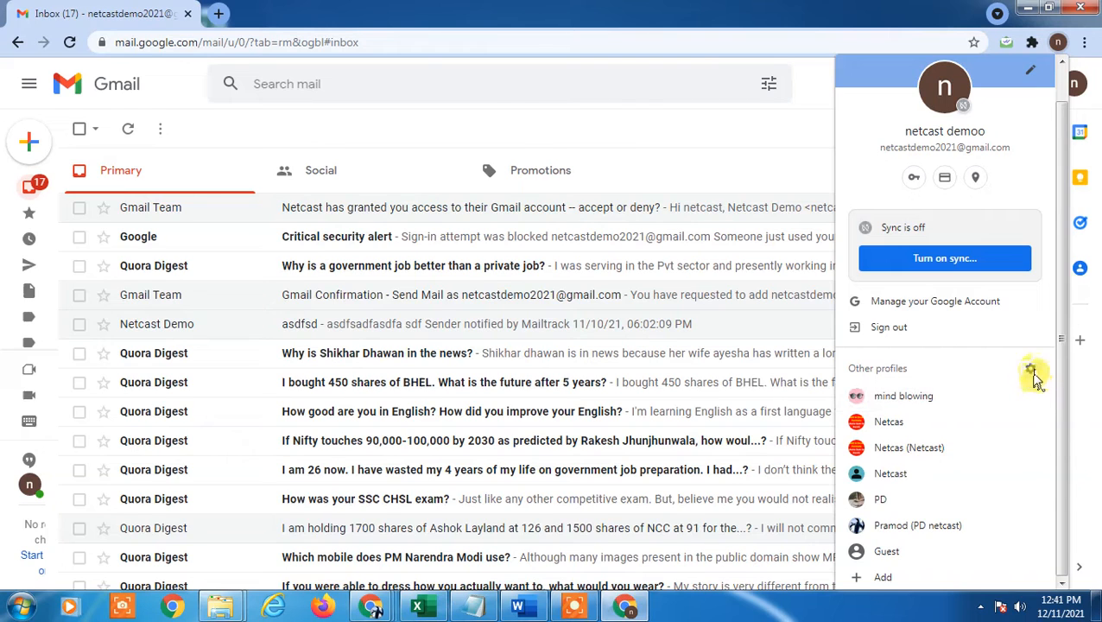
{"action": "mouse_move", "coordinate": [889, 421]}
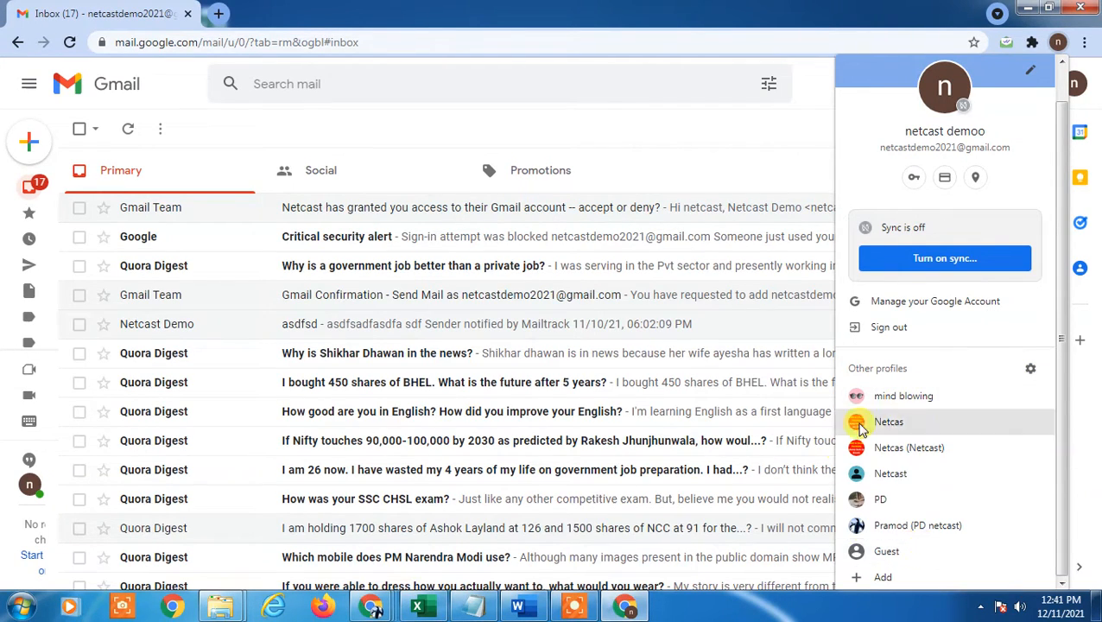
{"action": "mouse_move", "coordinate": [954, 395]}
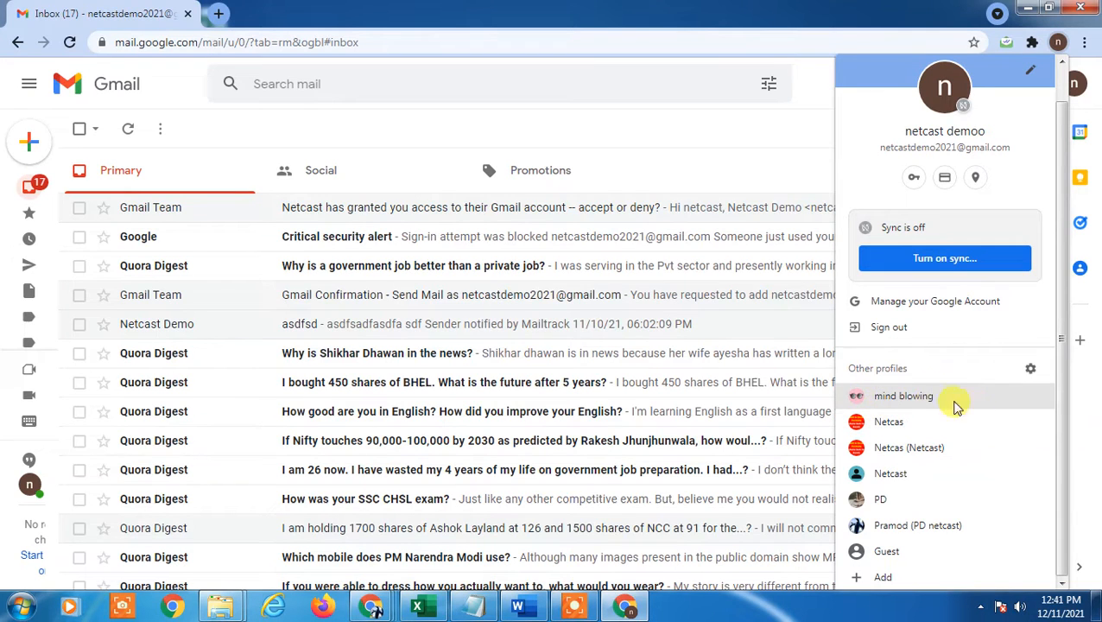
{"action": "mouse_move", "coordinate": [924, 402]}
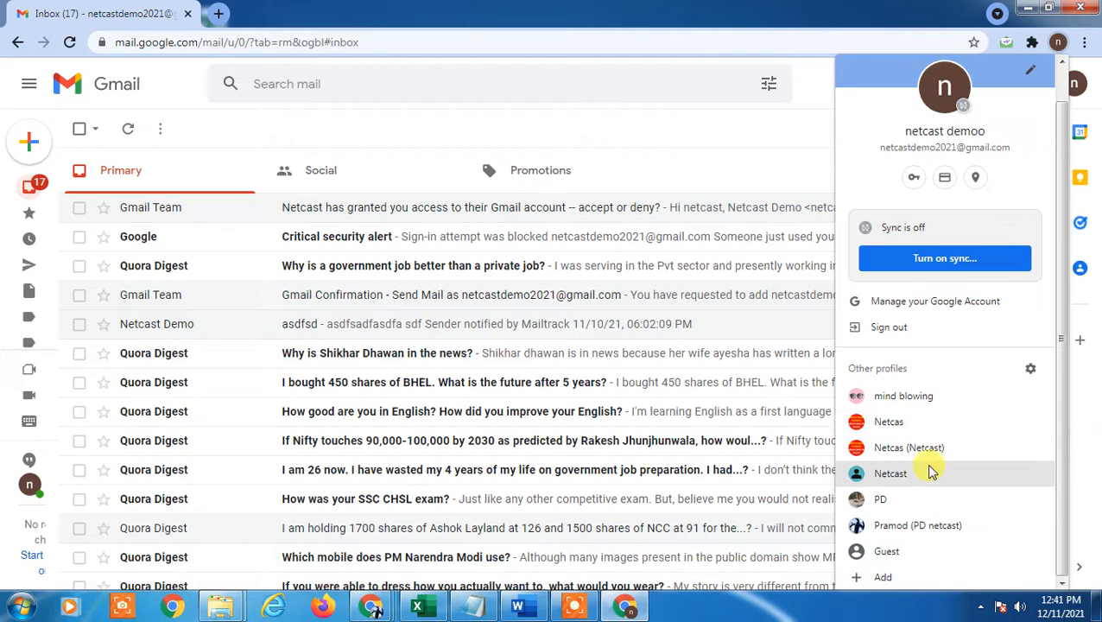
{"action": "mouse_move", "coordinate": [904, 395]}
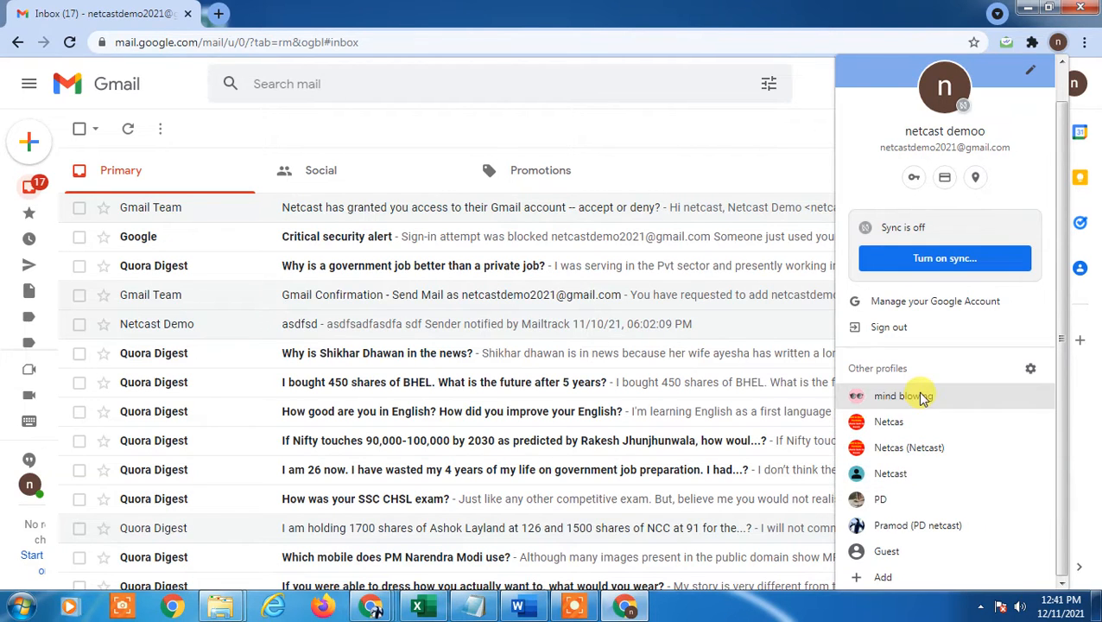
{"action": "mouse_move", "coordinate": [891, 473]}
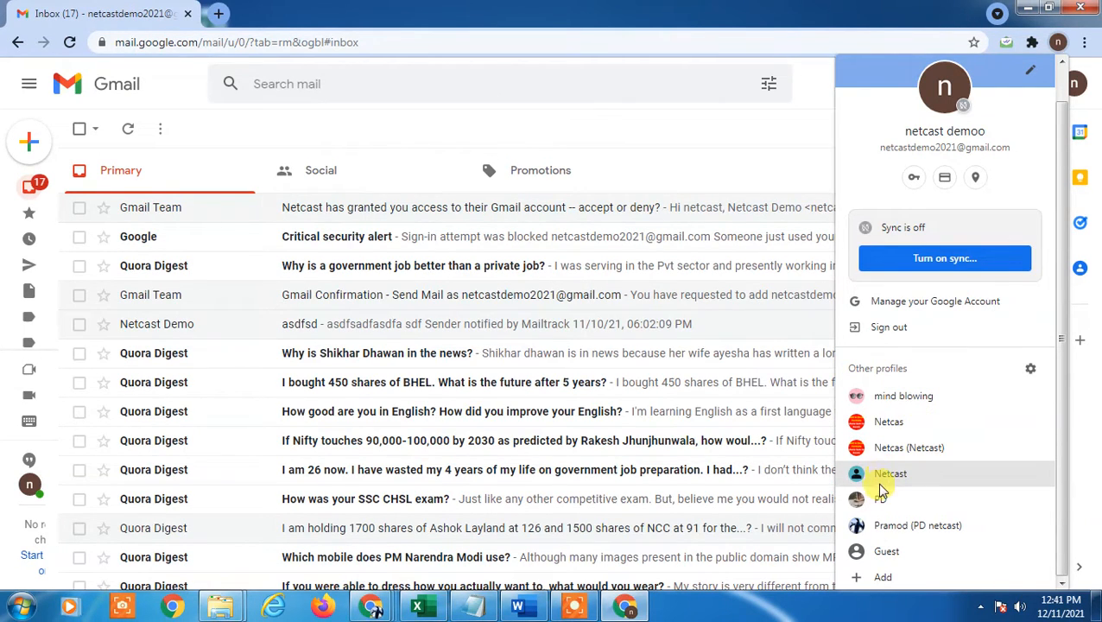
{"action": "mouse_move", "coordinate": [908, 447]}
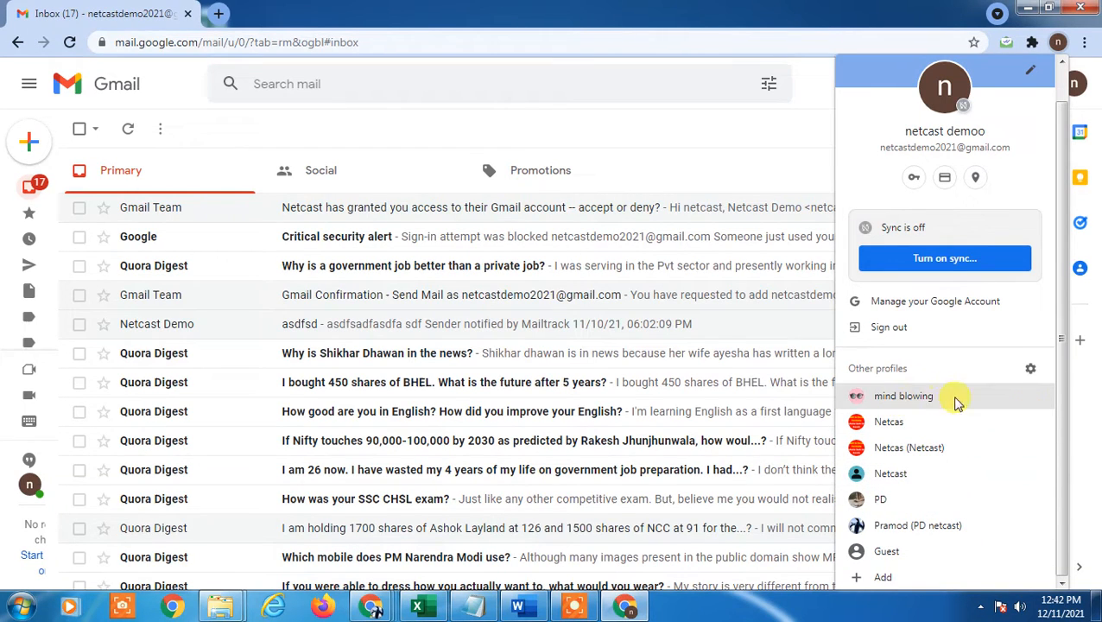
{"action": "mouse_move", "coordinate": [889, 421]}
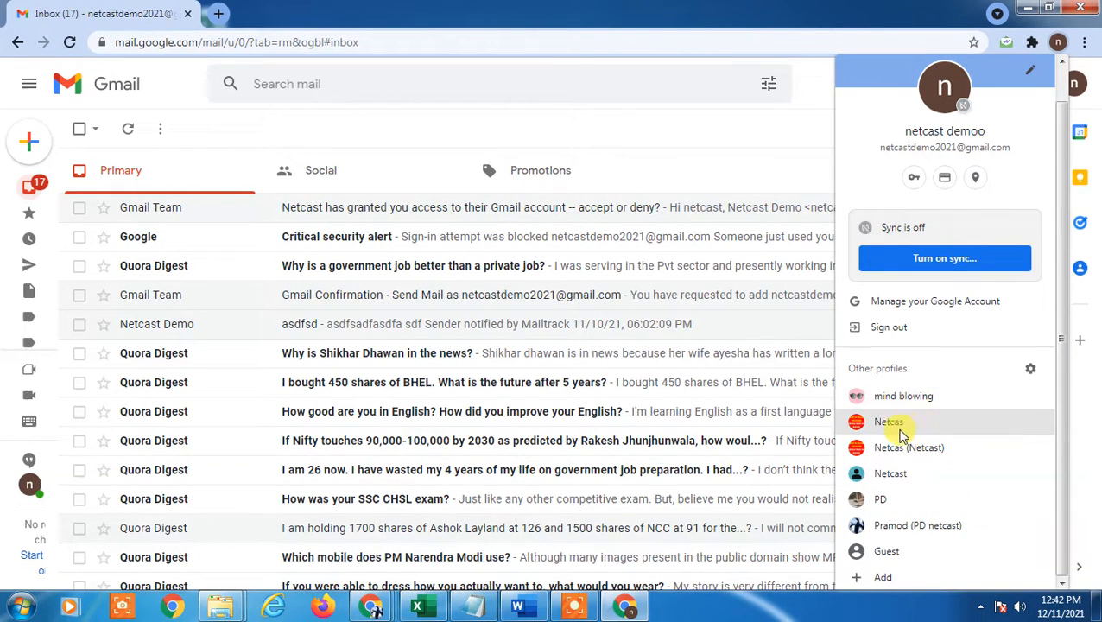
{"action": "mouse_move", "coordinate": [904, 396]}
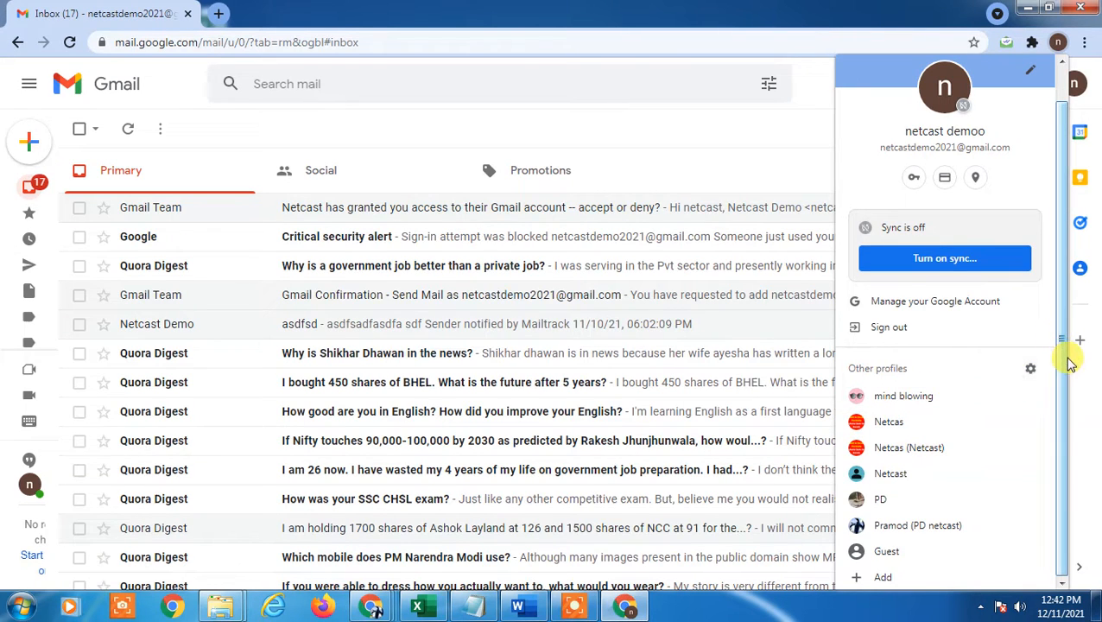
{"action": "mouse_move", "coordinate": [1064, 346]}
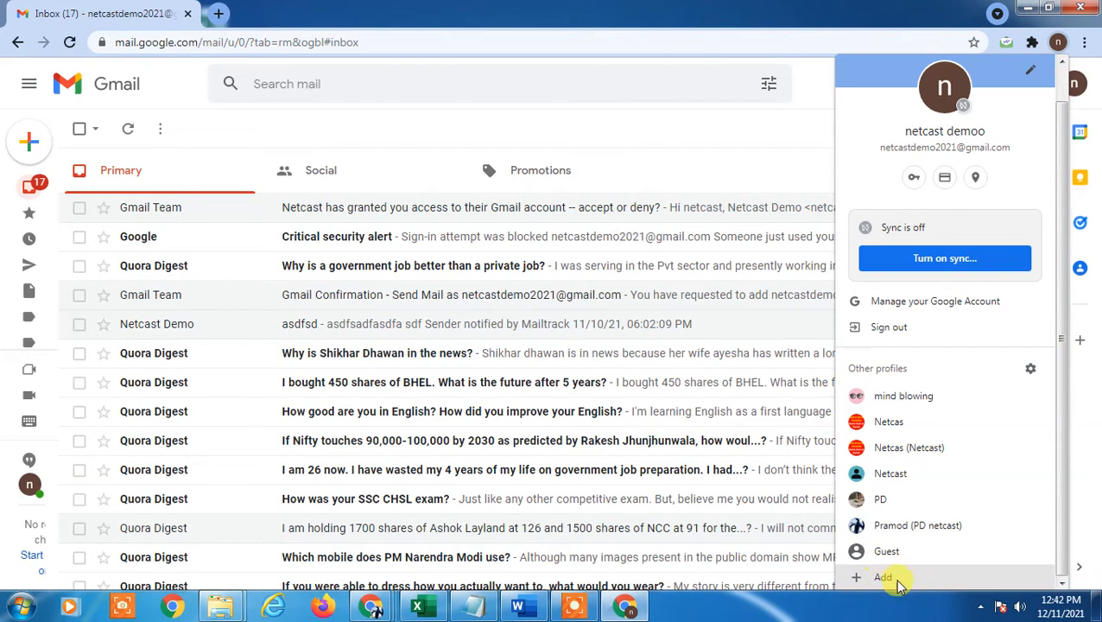
{"action": "mouse_move", "coordinate": [886, 580]}
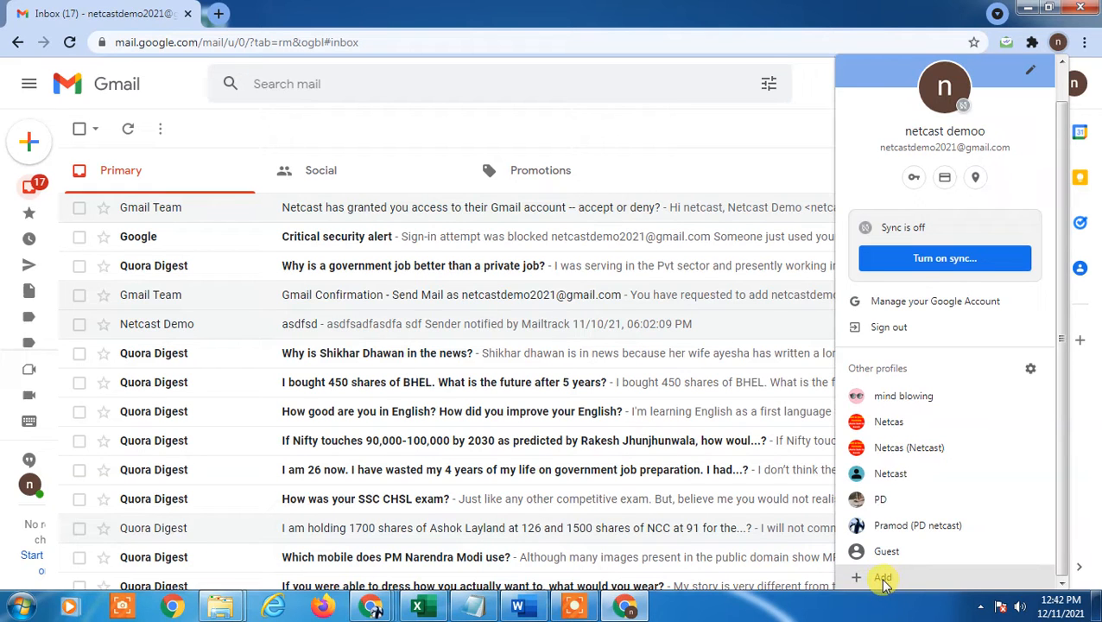
{"action": "left_click", "coordinate": [883, 577]}
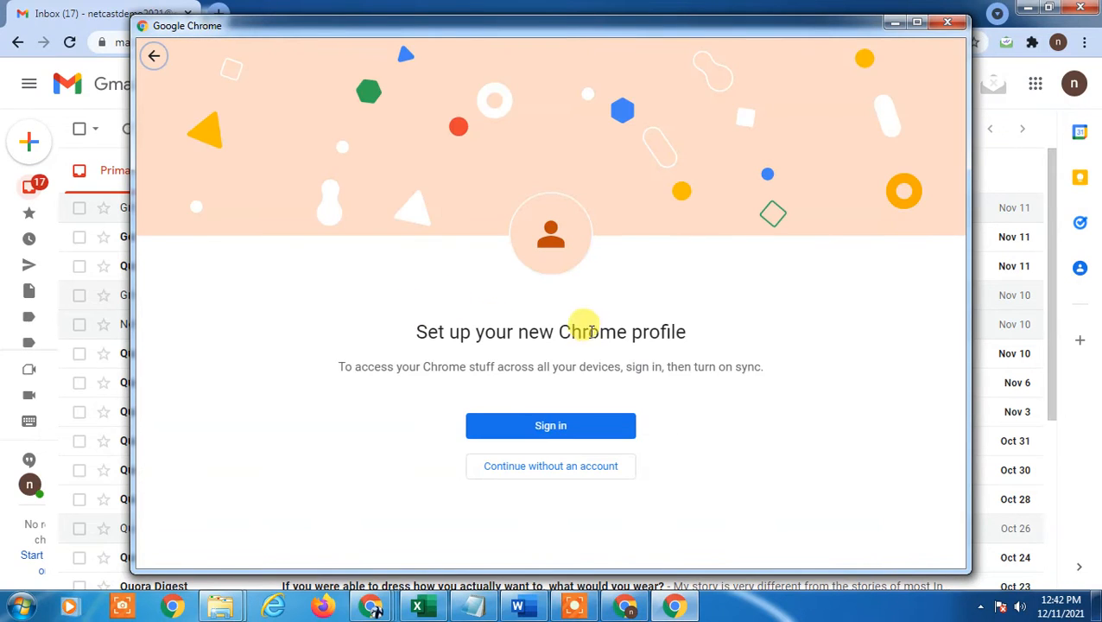
{"action": "mouse_move", "coordinate": [666, 421]}
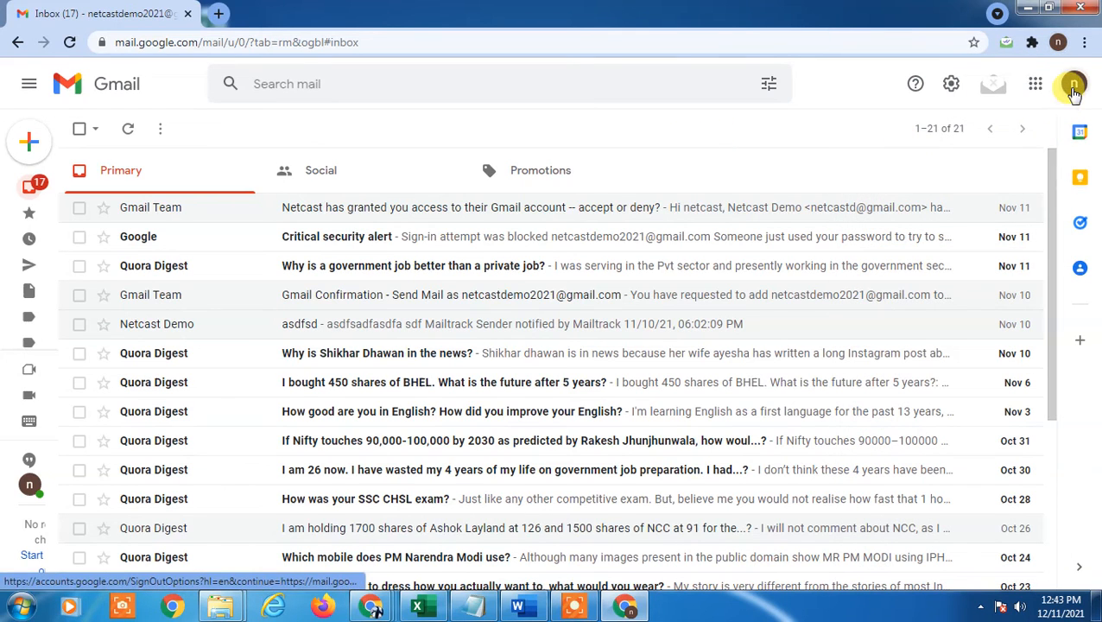
{"action": "left_click", "coordinate": [1074, 84]}
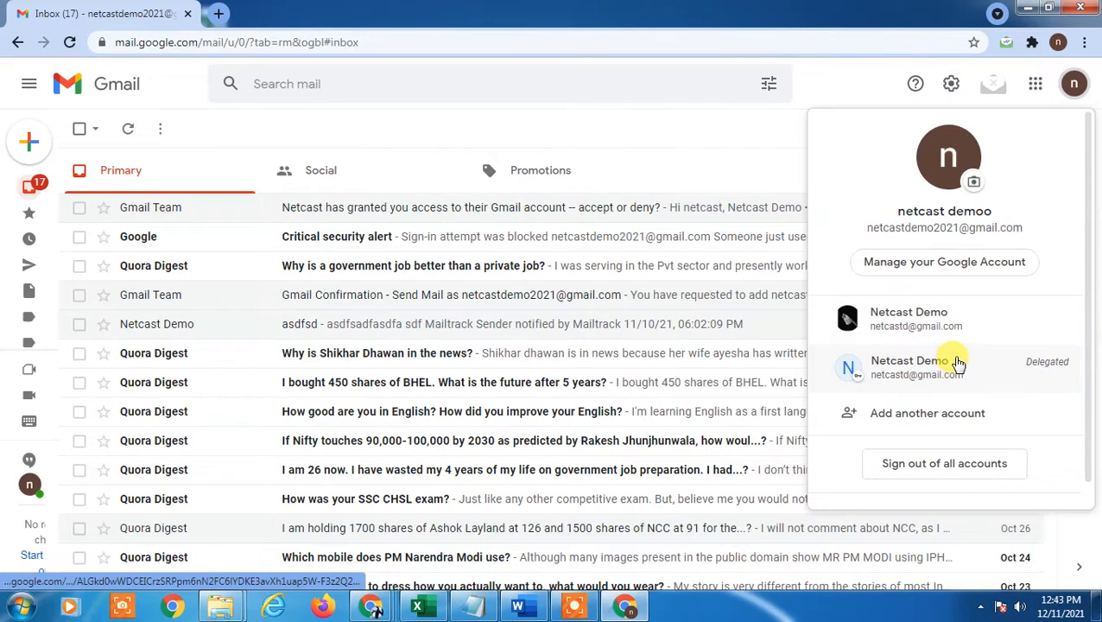
{"action": "mouse_move", "coordinate": [957, 400]}
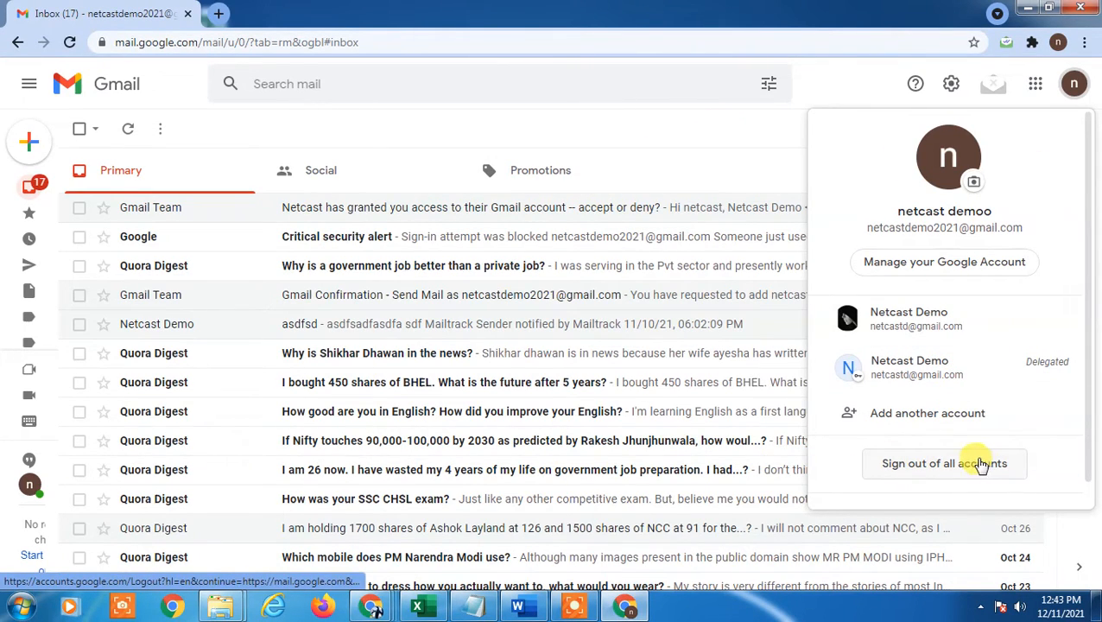
{"action": "mouse_move", "coordinate": [1044, 138]}
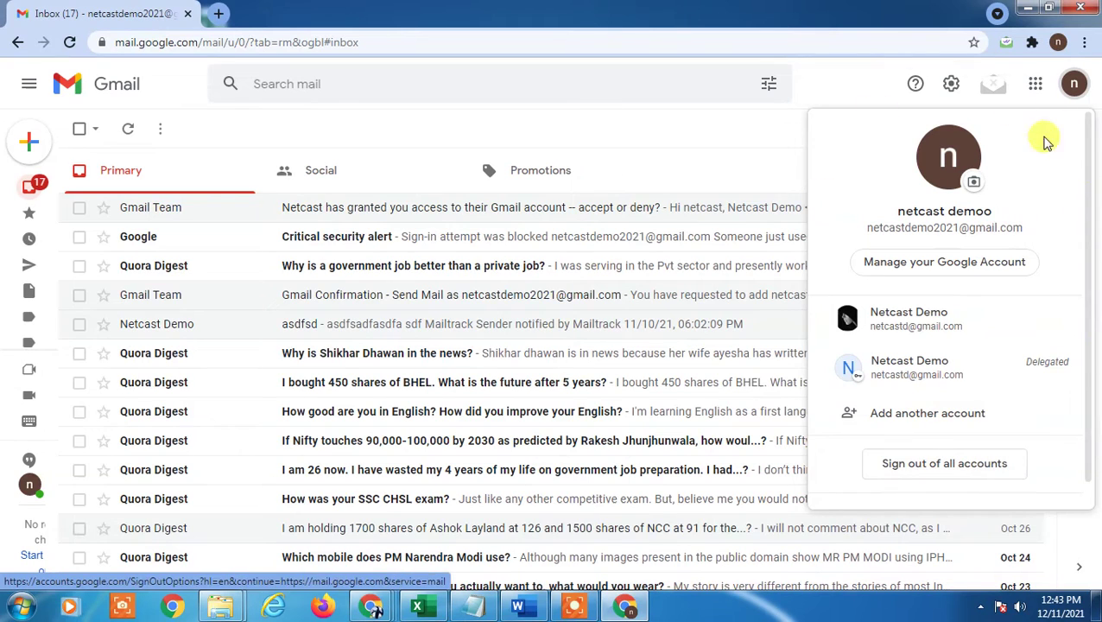
{"action": "mouse_move", "coordinate": [963, 276]}
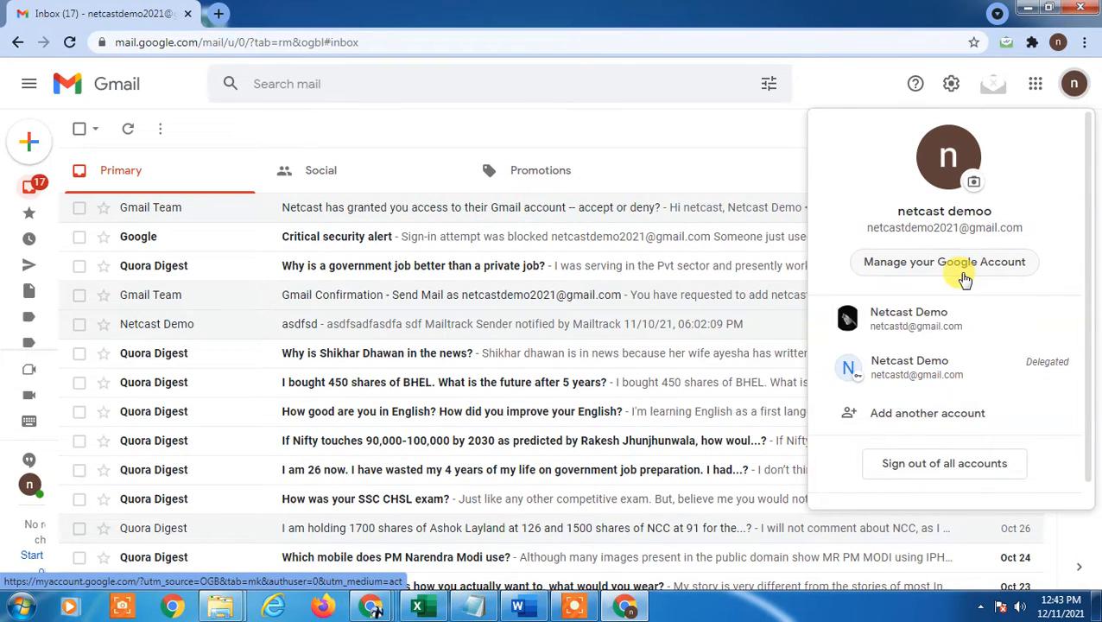
{"action": "mouse_move", "coordinate": [686, 142]}
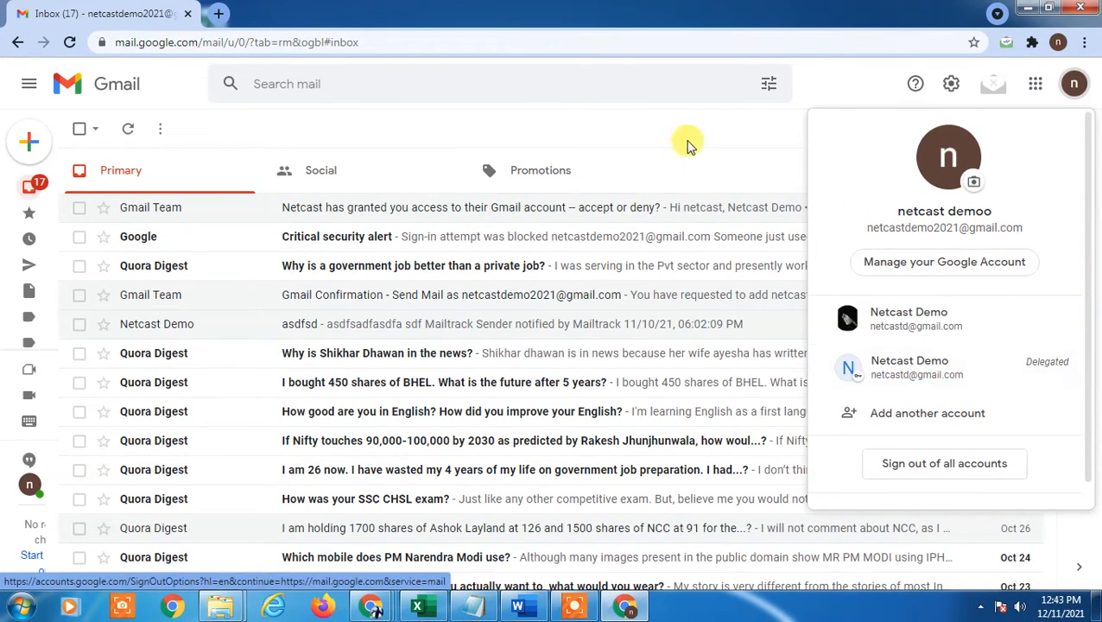
{"action": "mouse_move", "coordinate": [741, 138]}
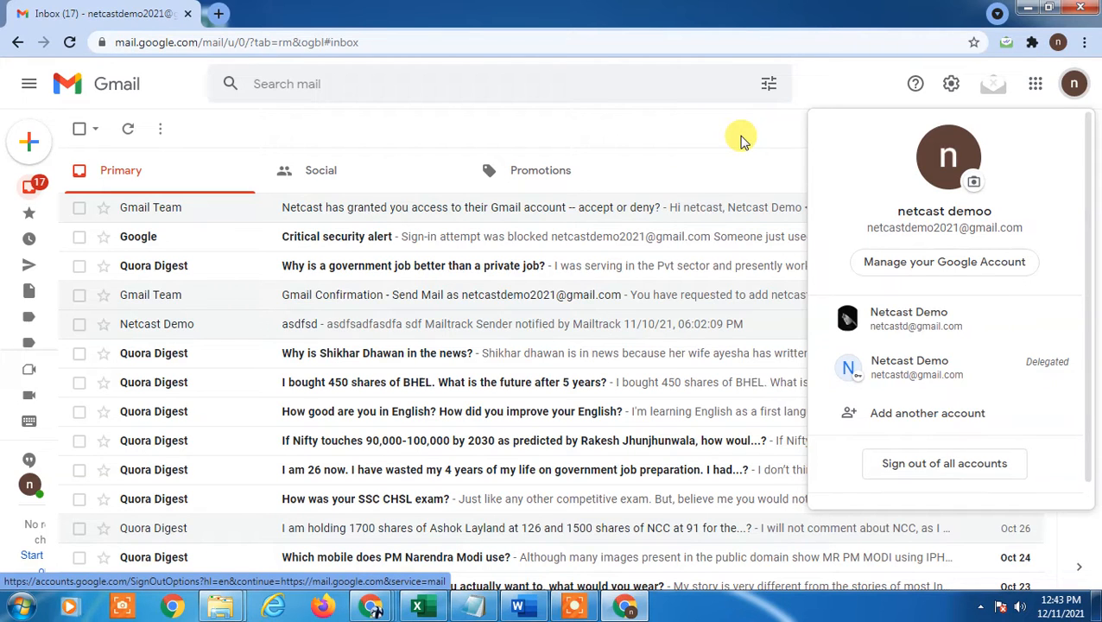
{"action": "left_click", "coordinate": [1074, 83]}
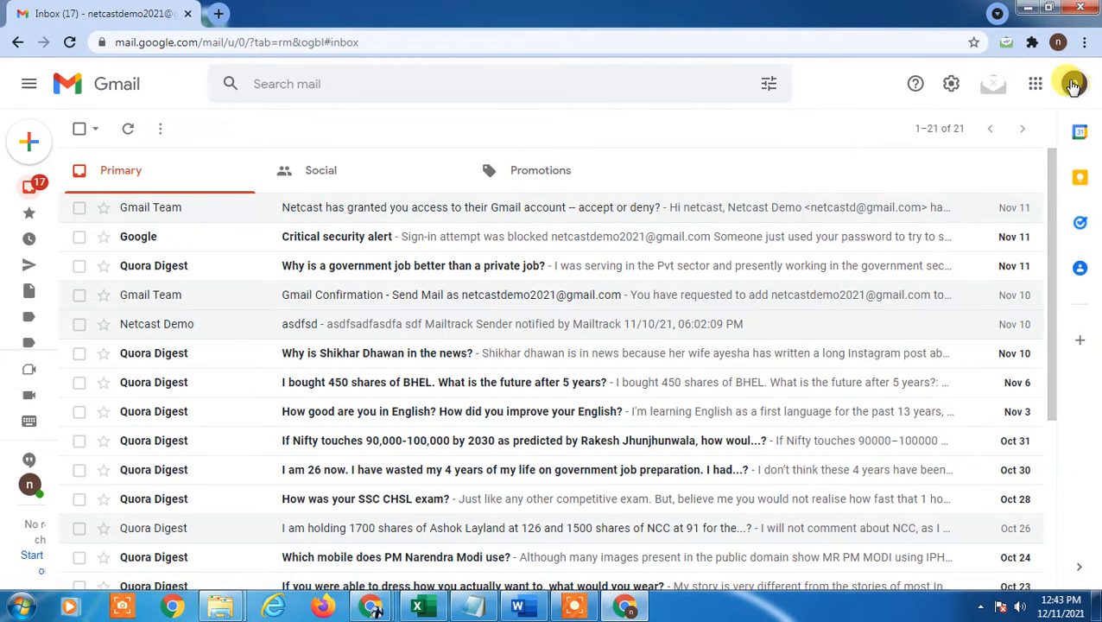
{"action": "left_click", "coordinate": [1073, 84]}
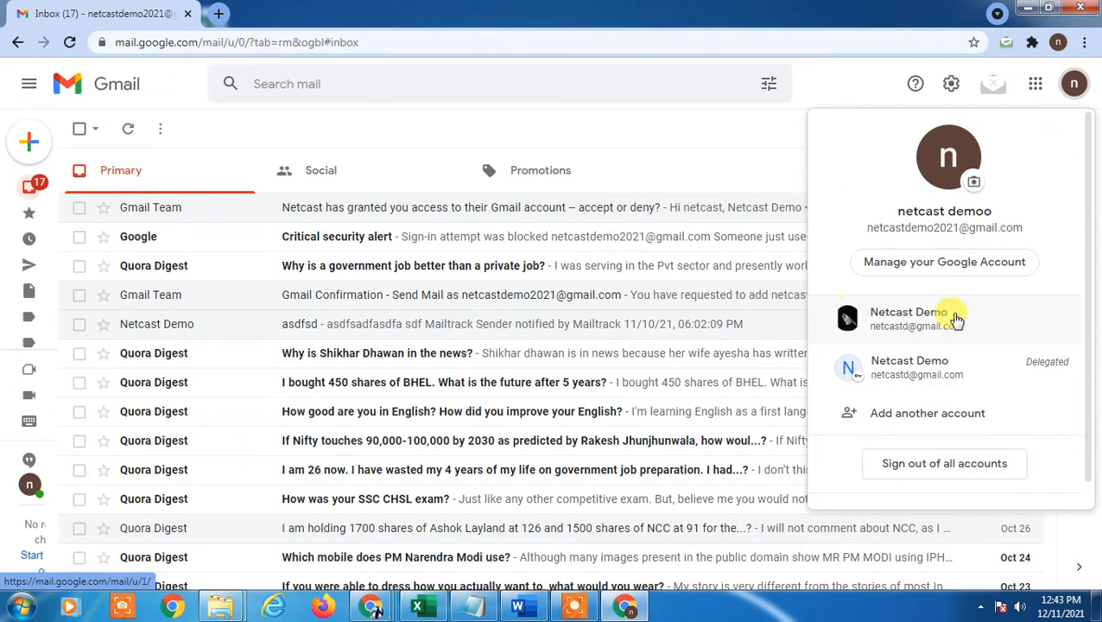
{"action": "mouse_move", "coordinate": [946, 327]}
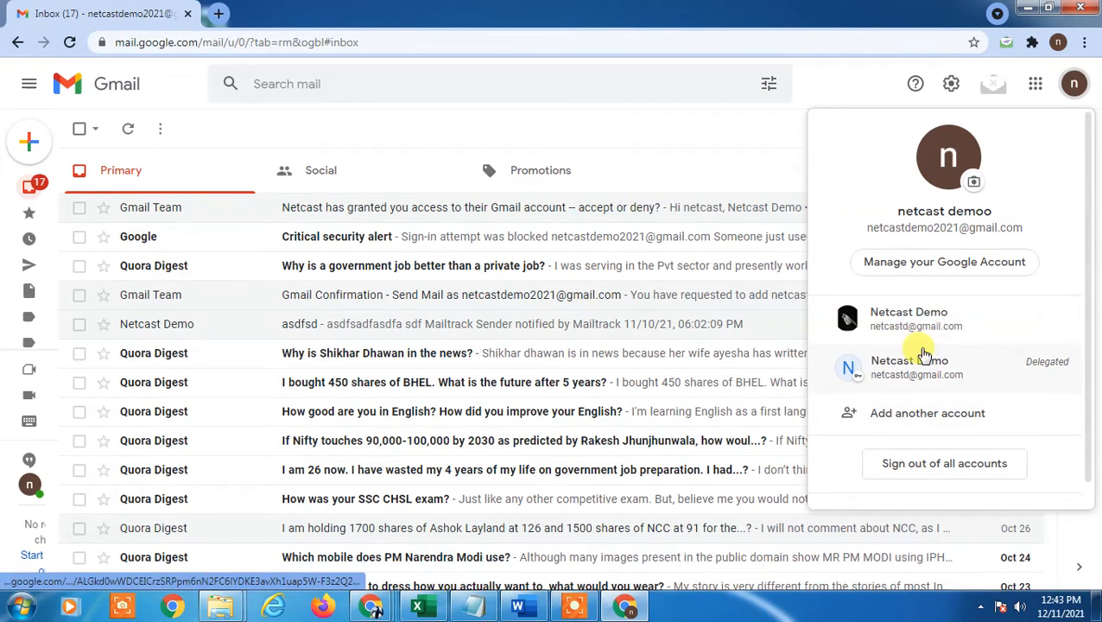
{"action": "mouse_move", "coordinate": [921, 323]}
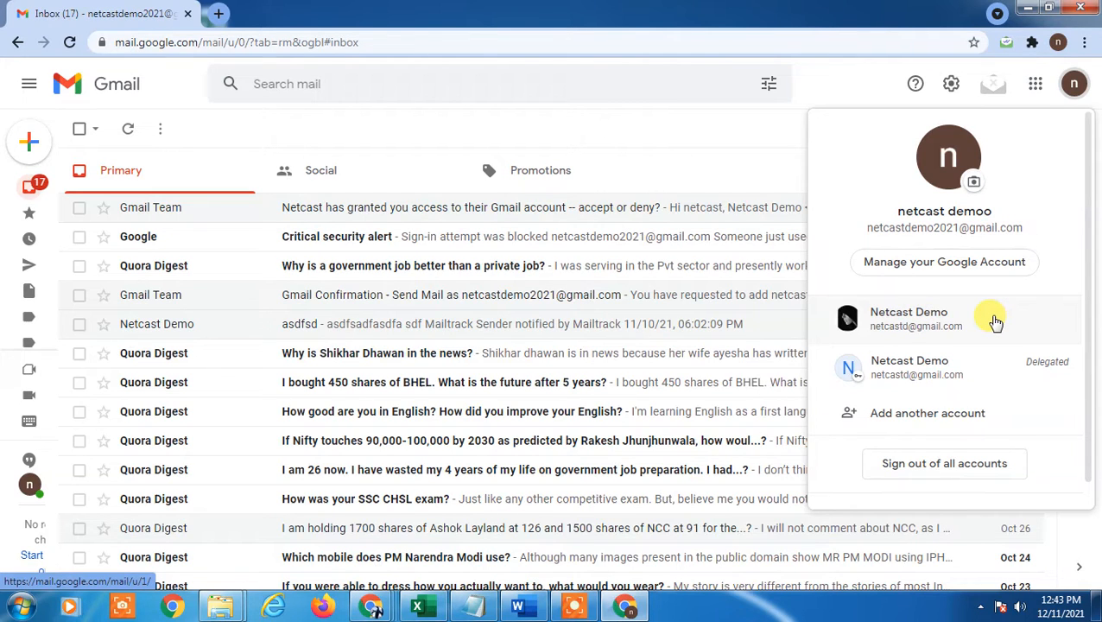
{"action": "mouse_move", "coordinate": [848, 317]}
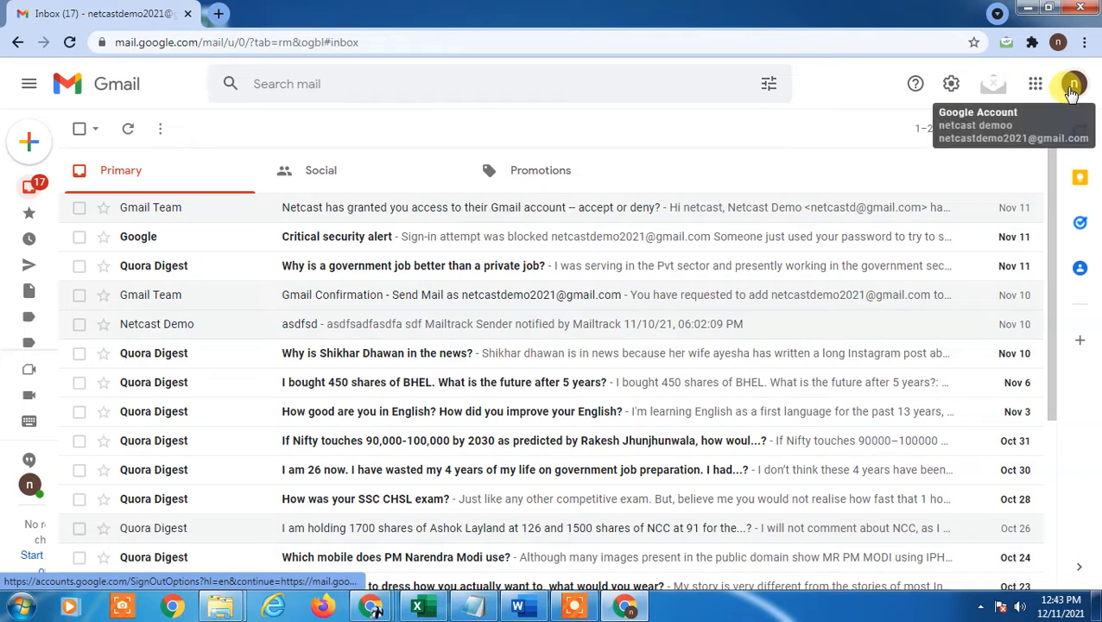
- Go from the account menu to Google Account Security and open Manage devices under Your devices
{"action": "left_click", "coordinate": [1072, 83]}
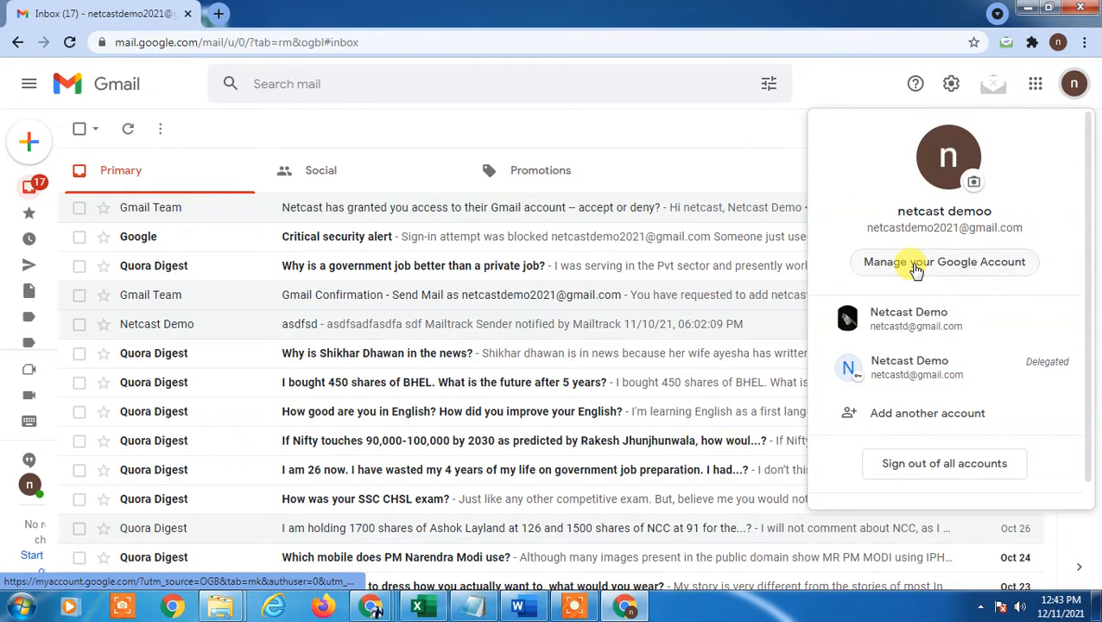
{"action": "left_click", "coordinate": [944, 262]}
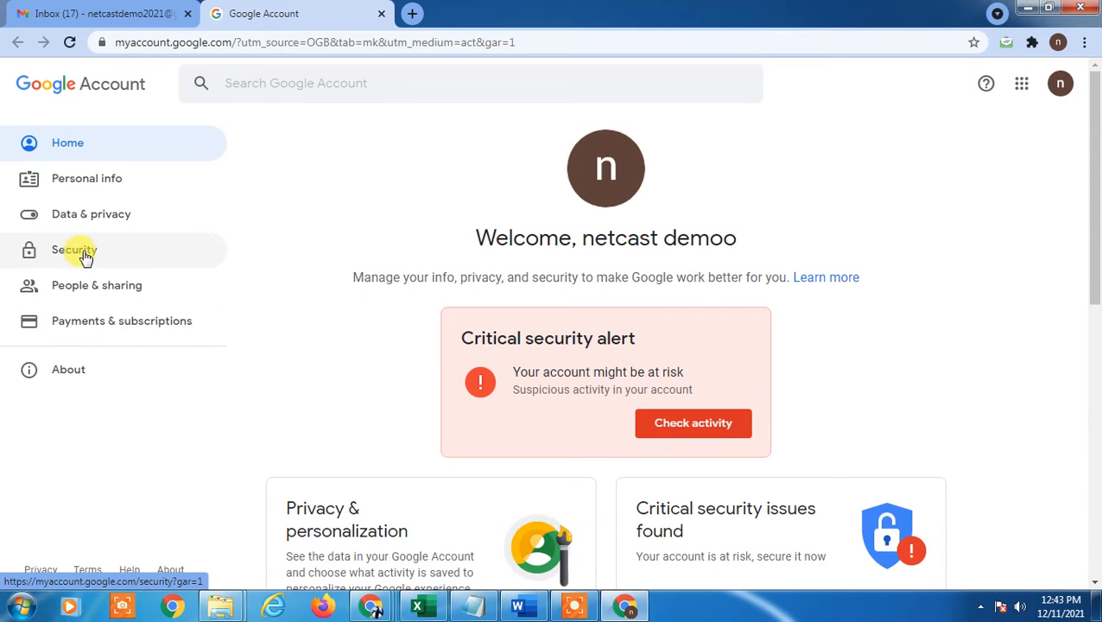
{"action": "left_click", "coordinate": [73, 249]}
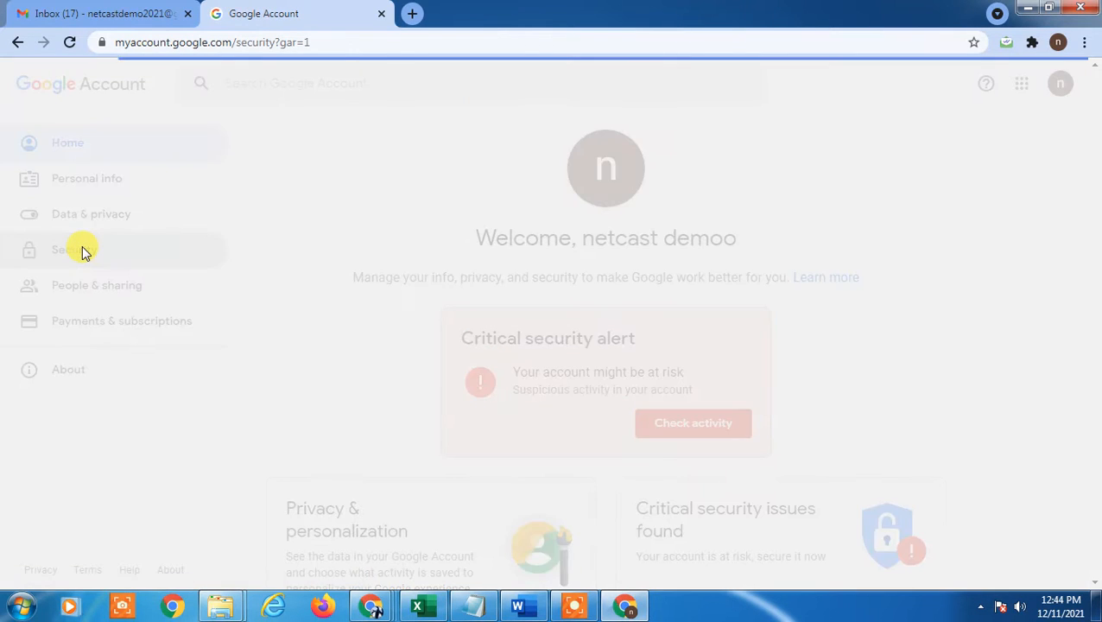
{"action": "left_click", "coordinate": [74, 249]}
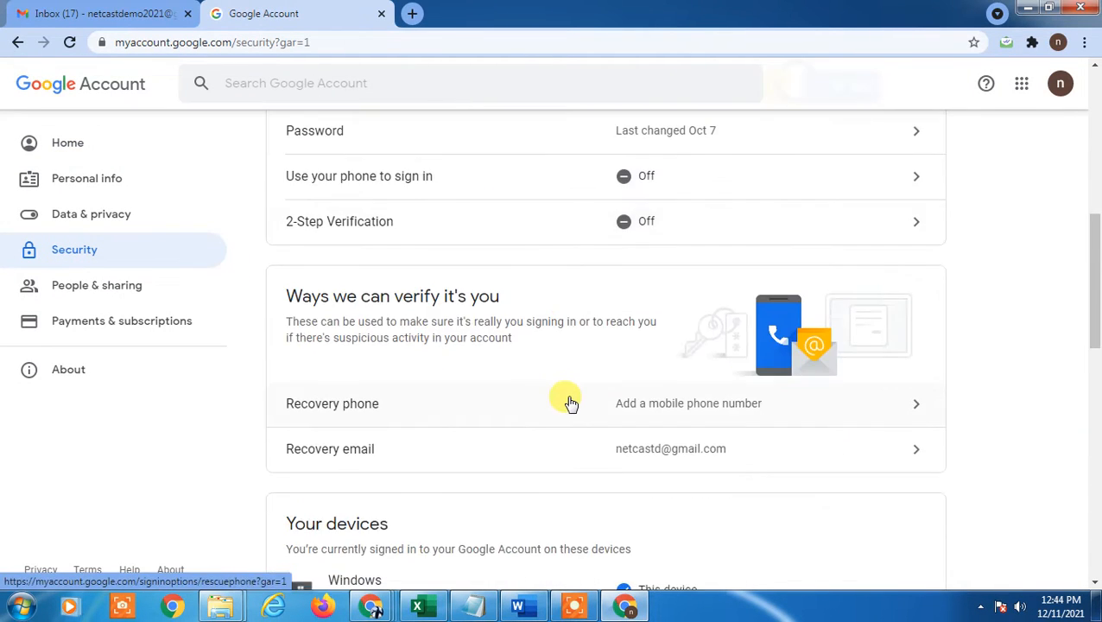
{"action": "scroll", "scroll_direction": "down", "scroll_amount": 3}
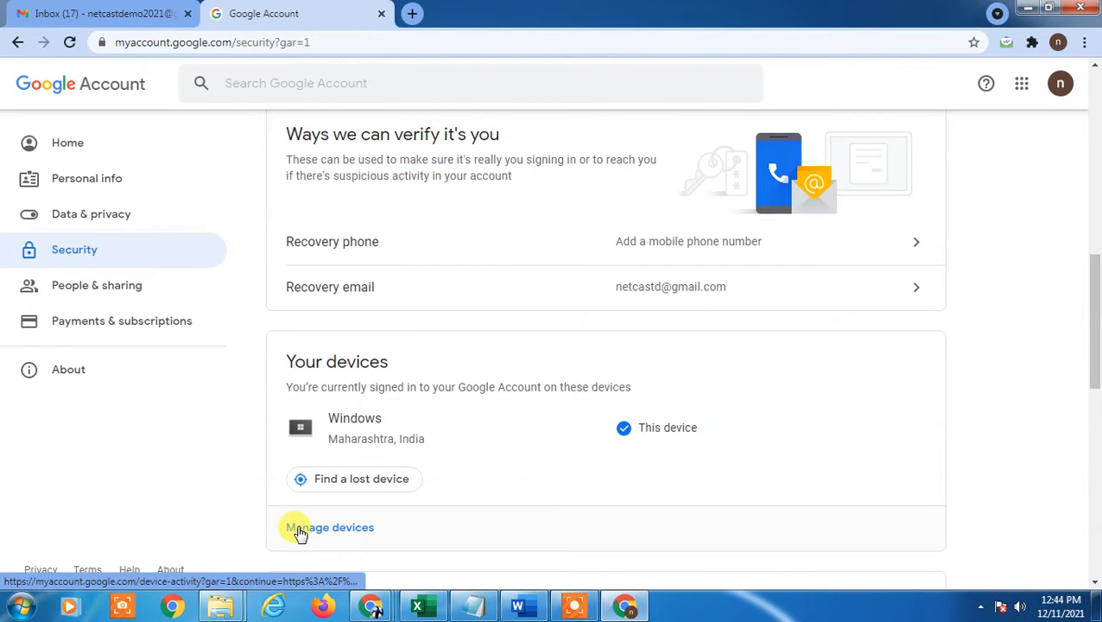
{"action": "left_click", "coordinate": [329, 527]}
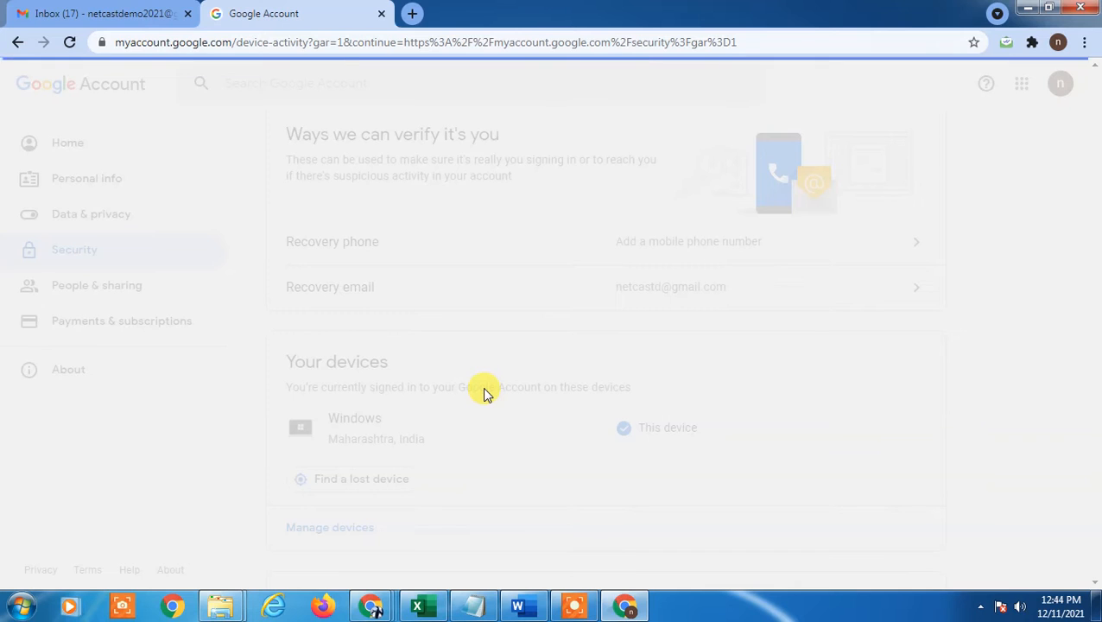
{"action": "mouse_move", "coordinate": [387, 532]}
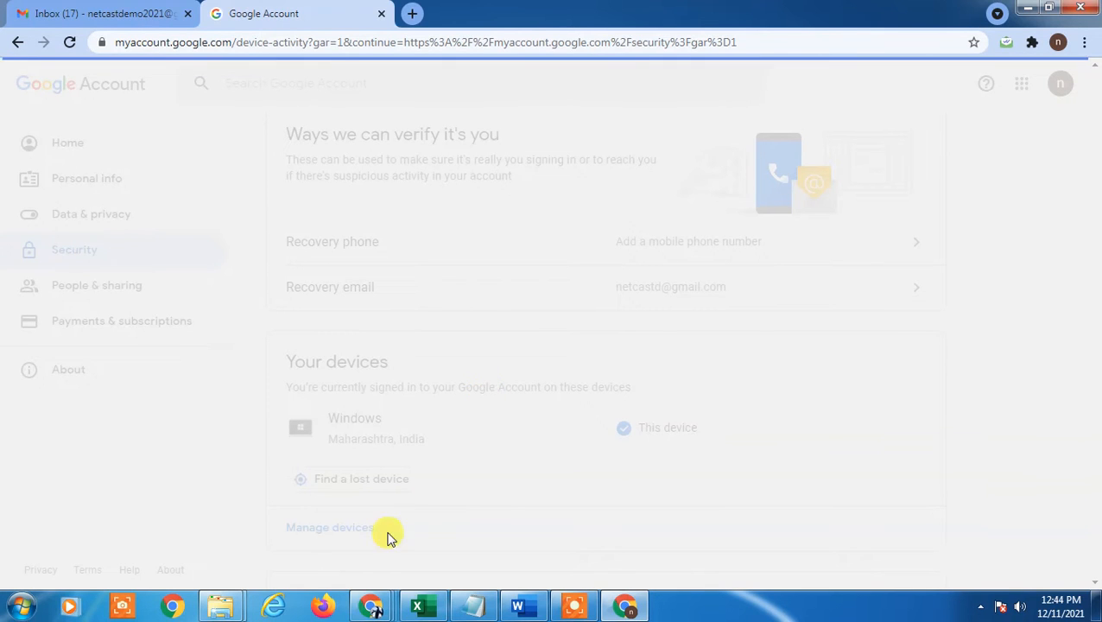
{"action": "left_click", "coordinate": [329, 527]}
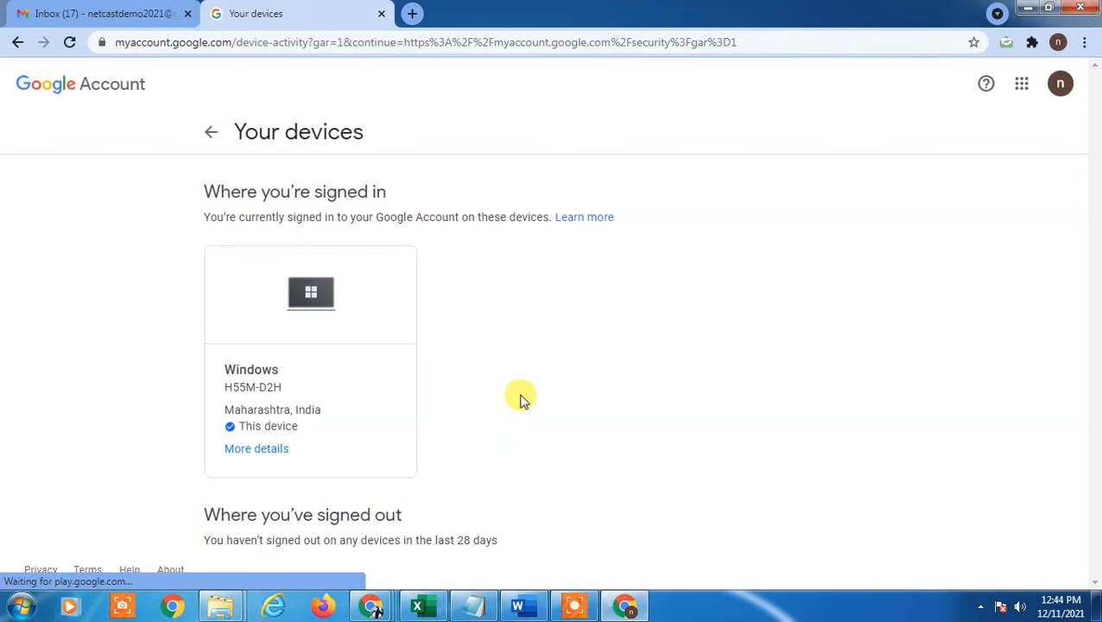
{"action": "mouse_move", "coordinate": [550, 382]}
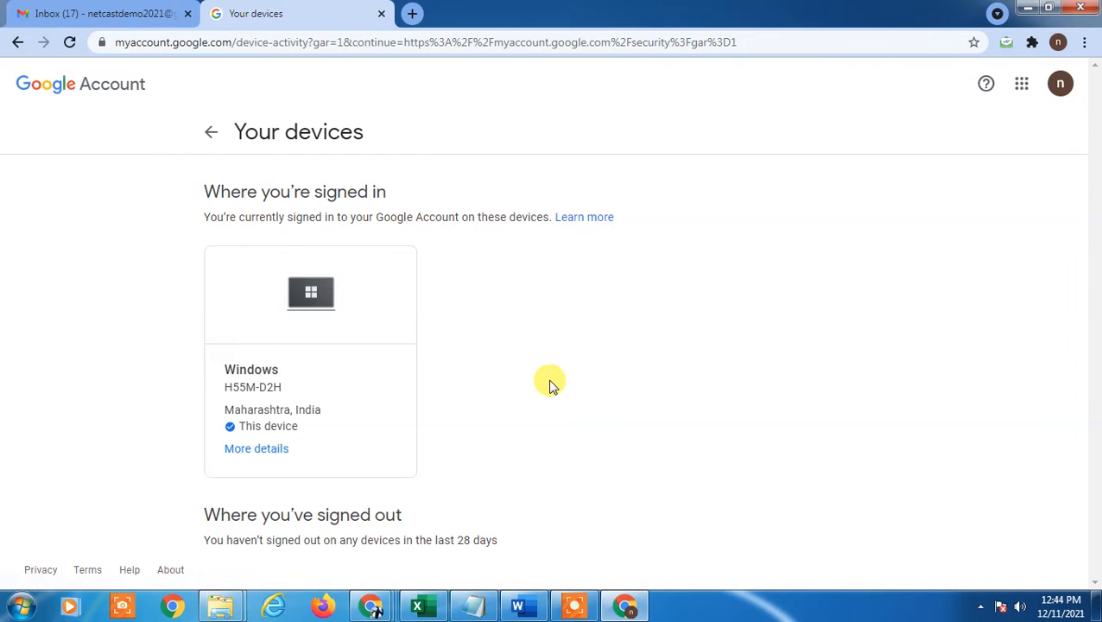
{"action": "mouse_move", "coordinate": [472, 443]}
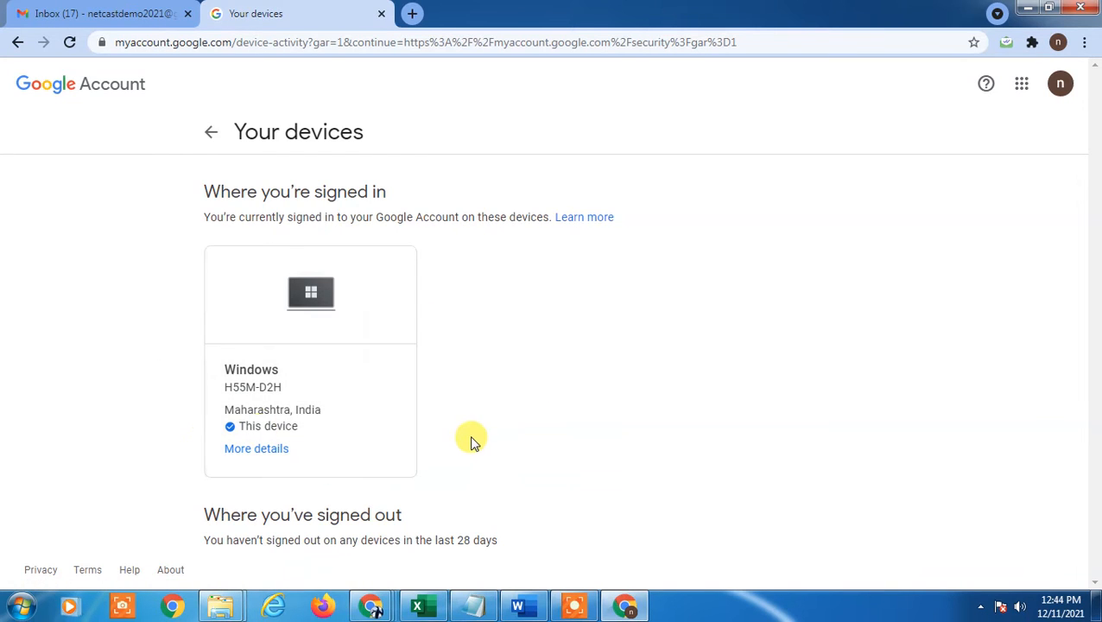
{"action": "mouse_move", "coordinate": [248, 430]}
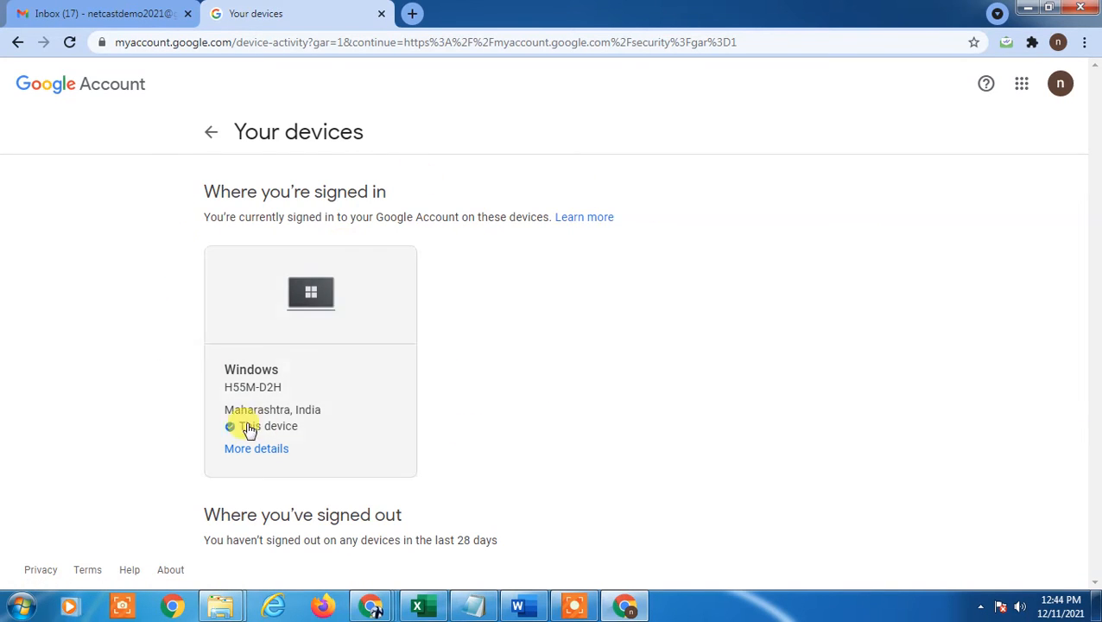
{"action": "mouse_move", "coordinate": [645, 299]}
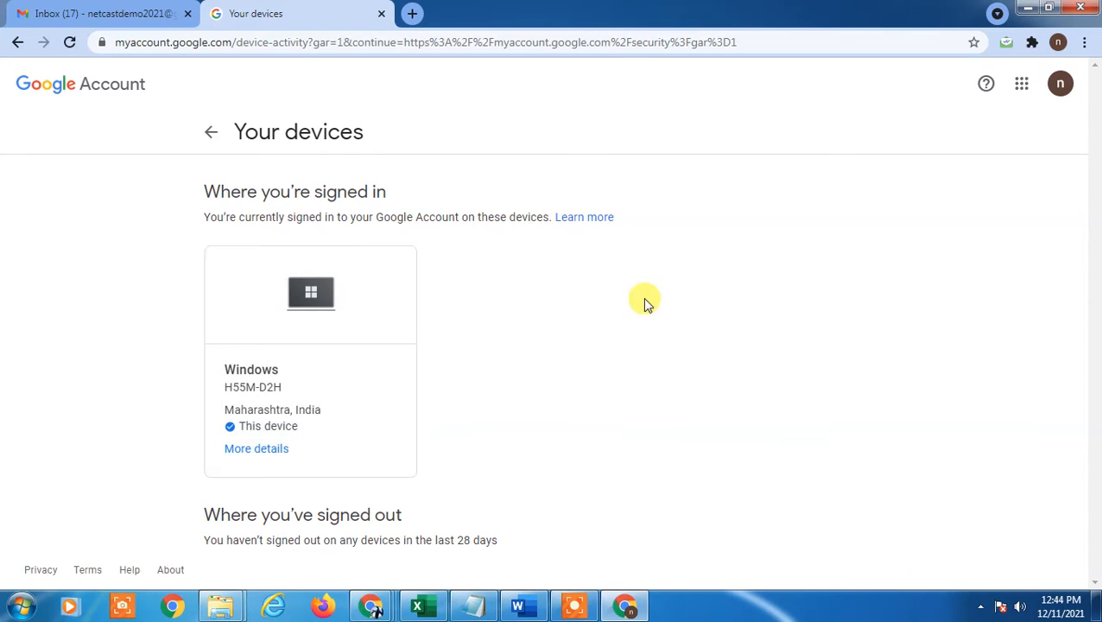
{"action": "mouse_move", "coordinate": [350, 337]}
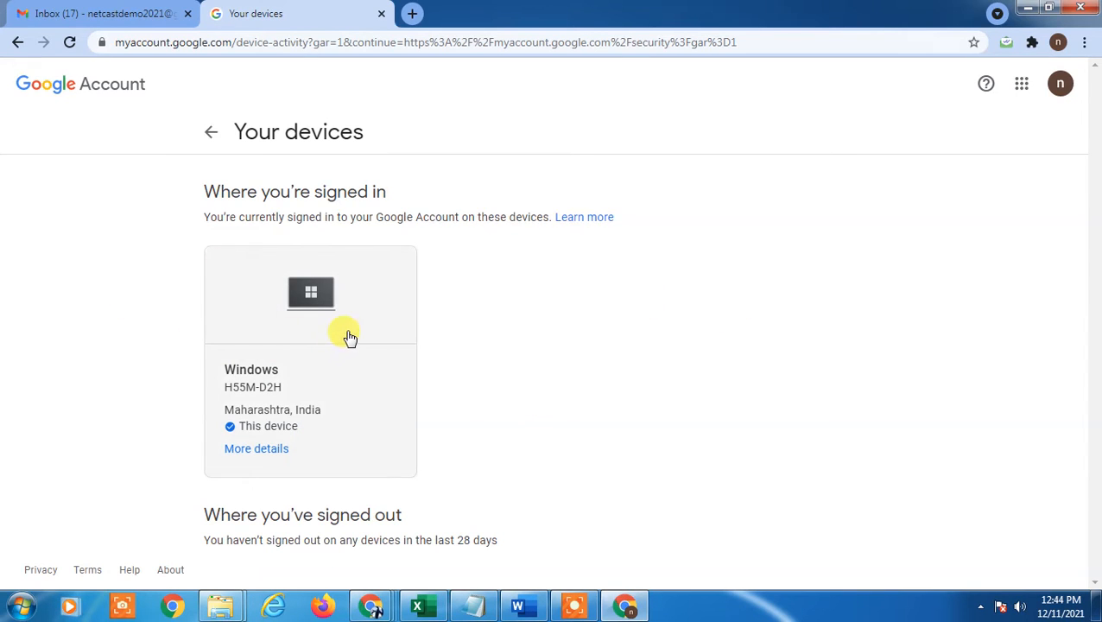
{"action": "mouse_move", "coordinate": [406, 256]}
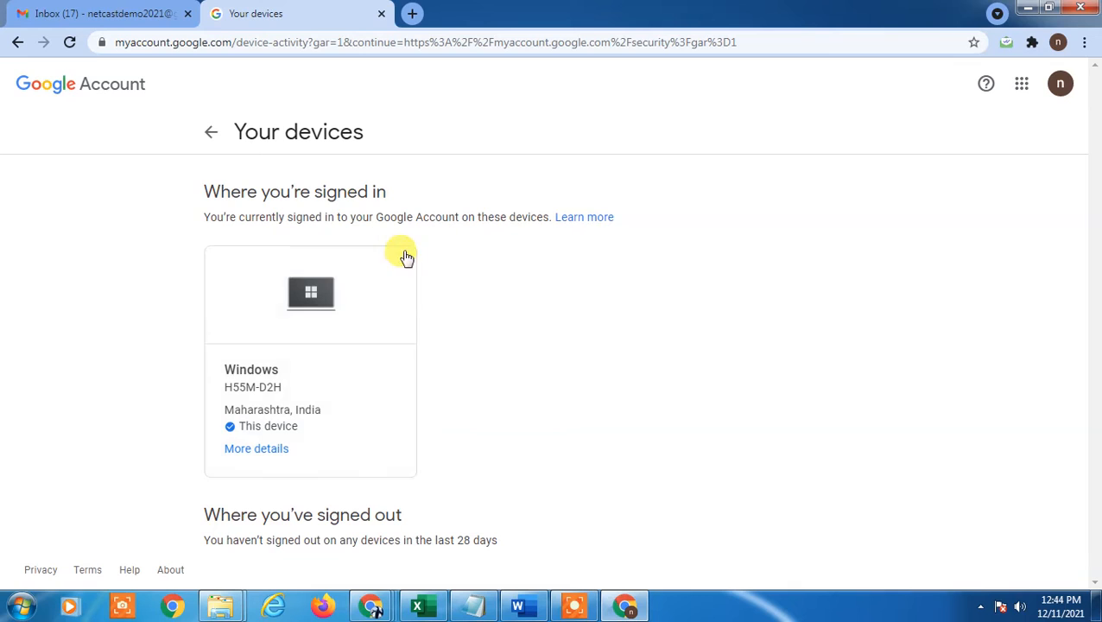
{"action": "mouse_move", "coordinate": [402, 354]}
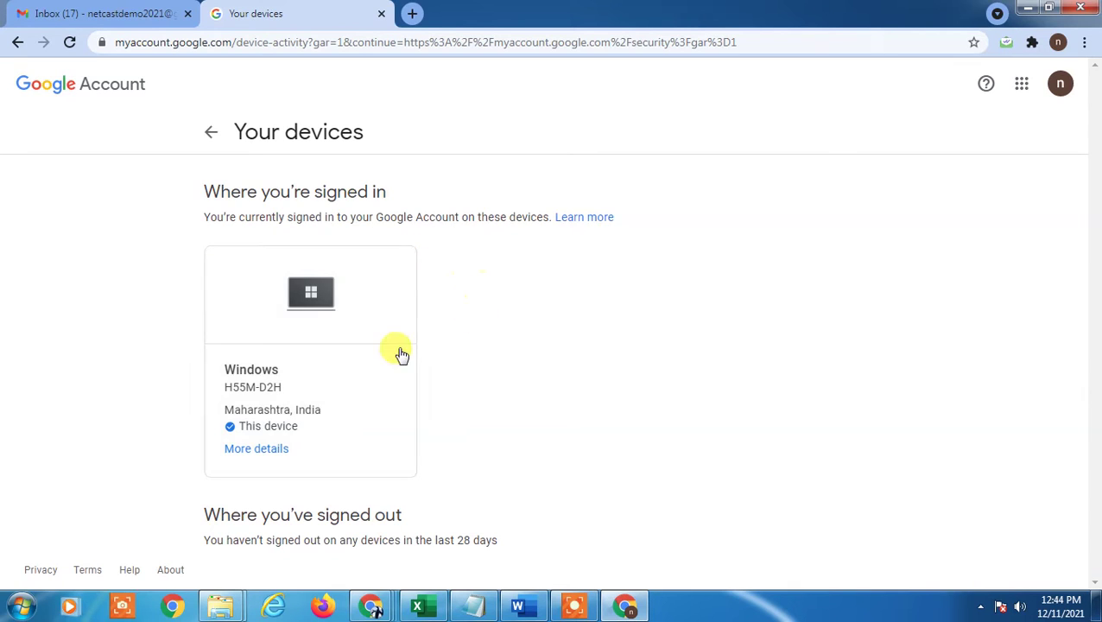
{"action": "mouse_move", "coordinate": [479, 341]}
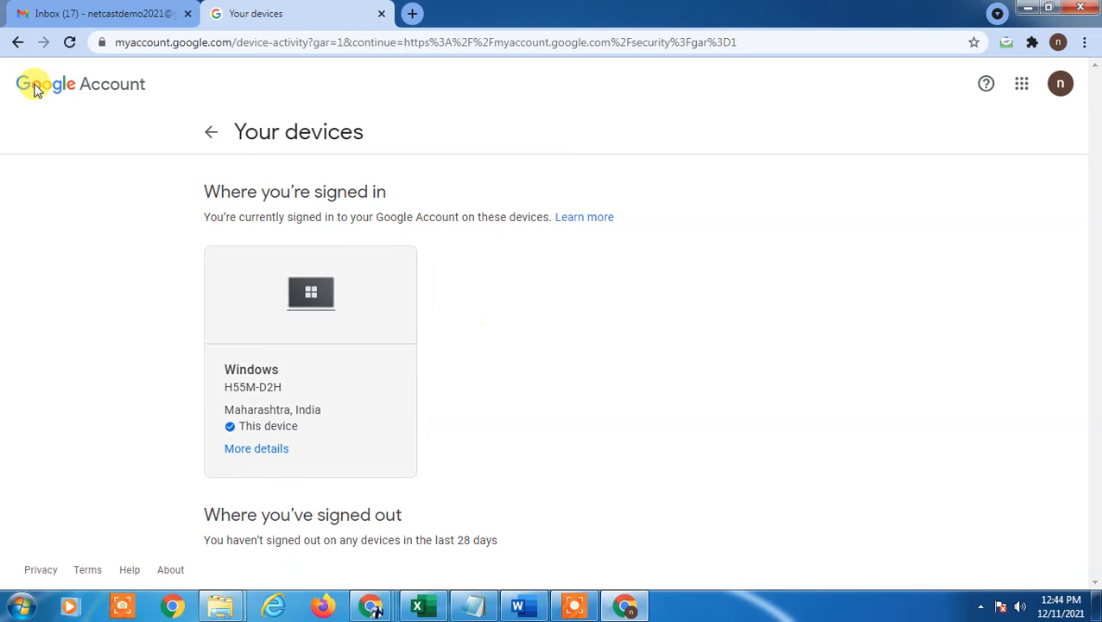
- Reload the Gmail inbox tab, then open and dismiss the account menu
{"action": "left_click", "coordinate": [99, 13]}
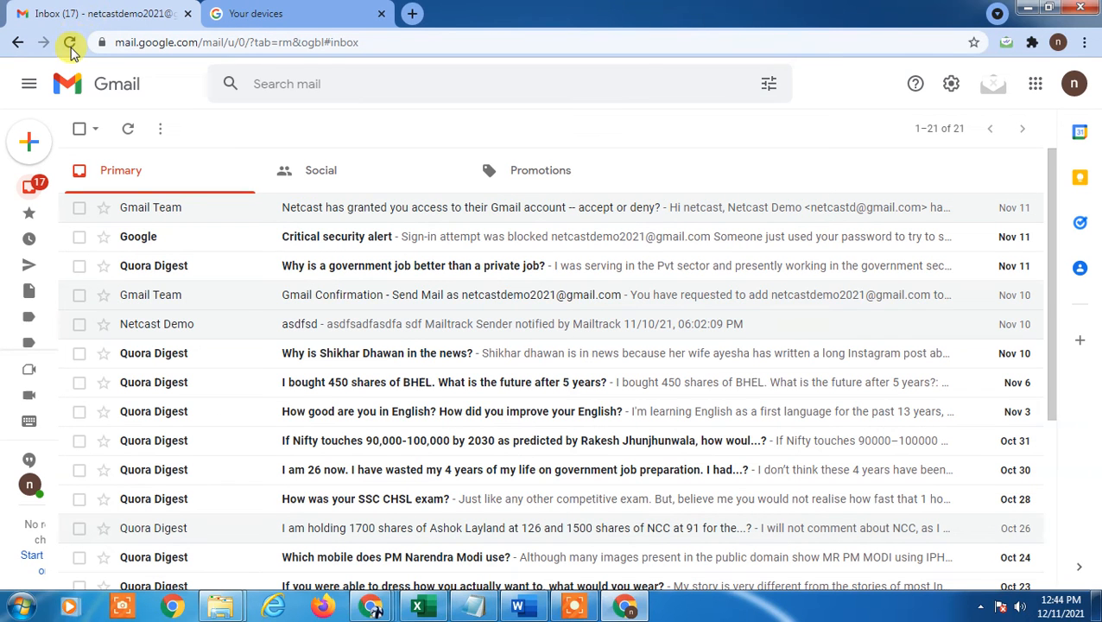
{"action": "left_click", "coordinate": [70, 42]}
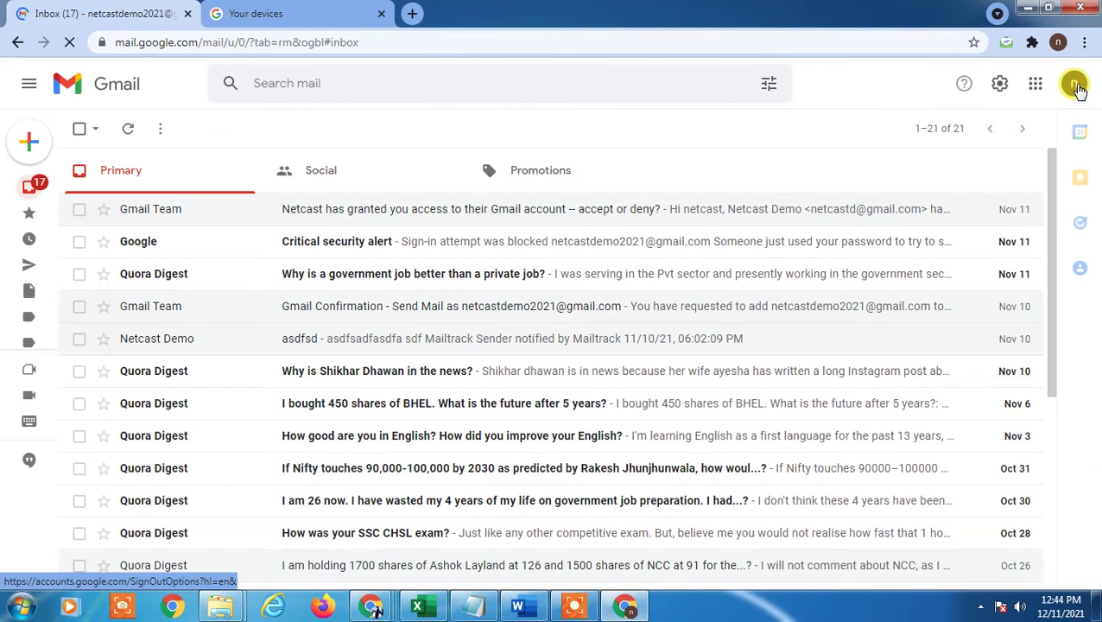
{"action": "left_click", "coordinate": [1074, 83]}
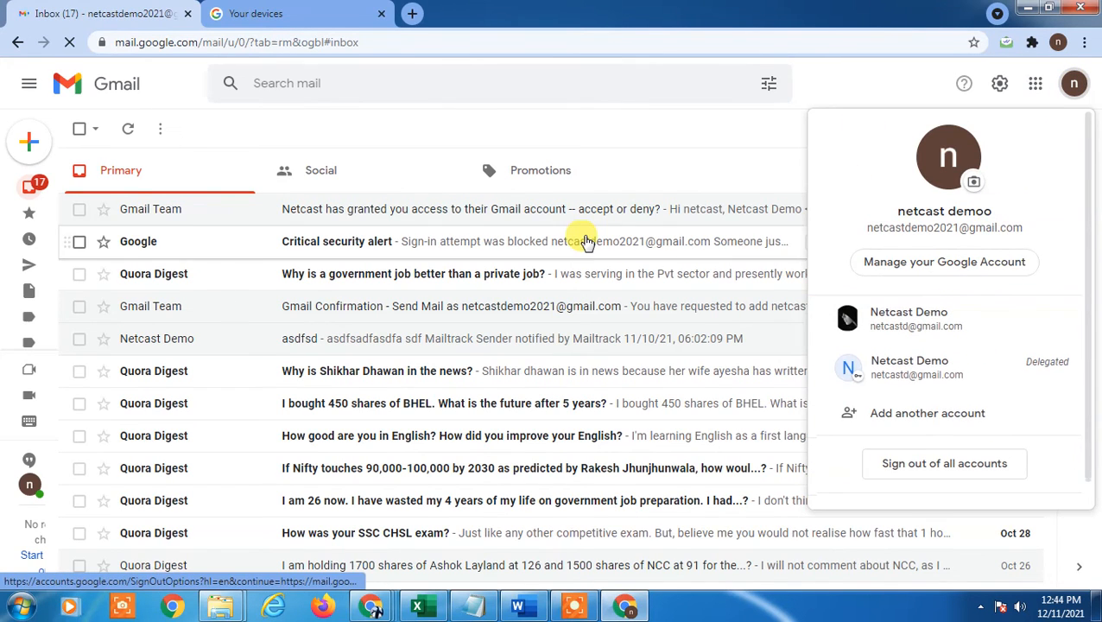
{"action": "left_click", "coordinate": [588, 241]}
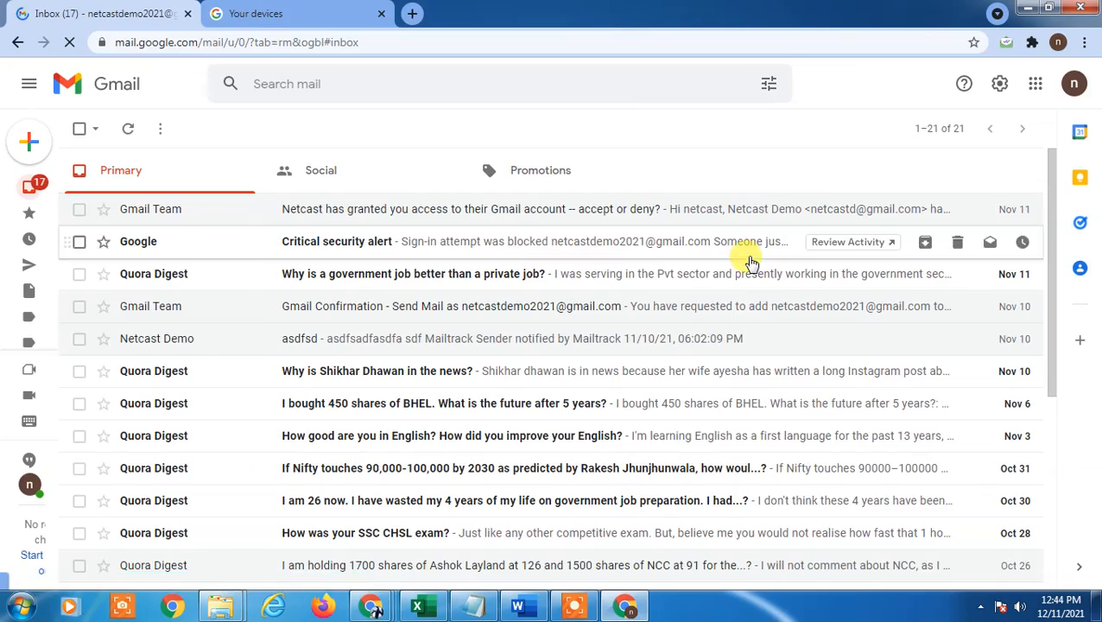